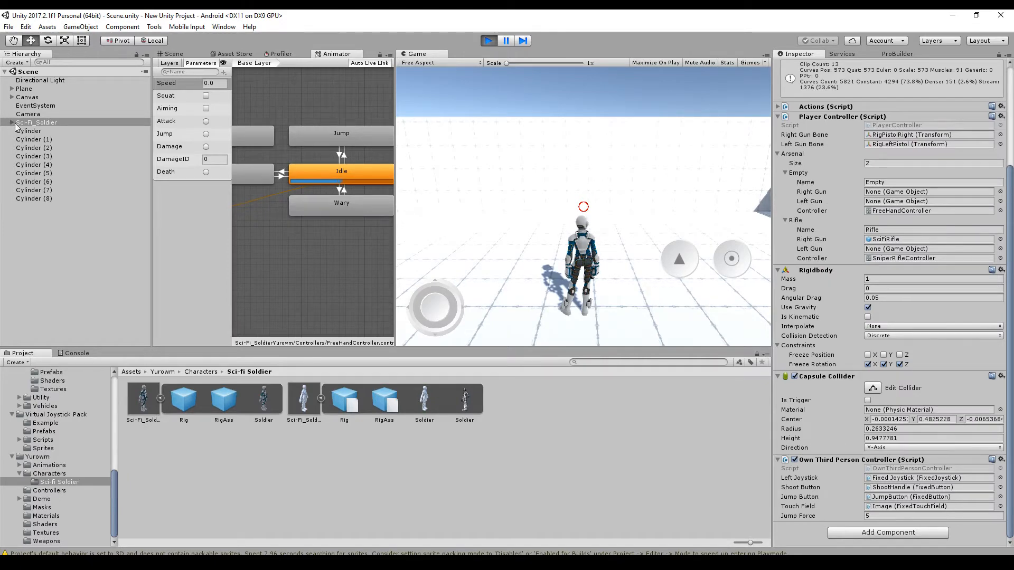
Add a Crouch(); call on a new line after Jump(); in Update.
left_click(36, 122)
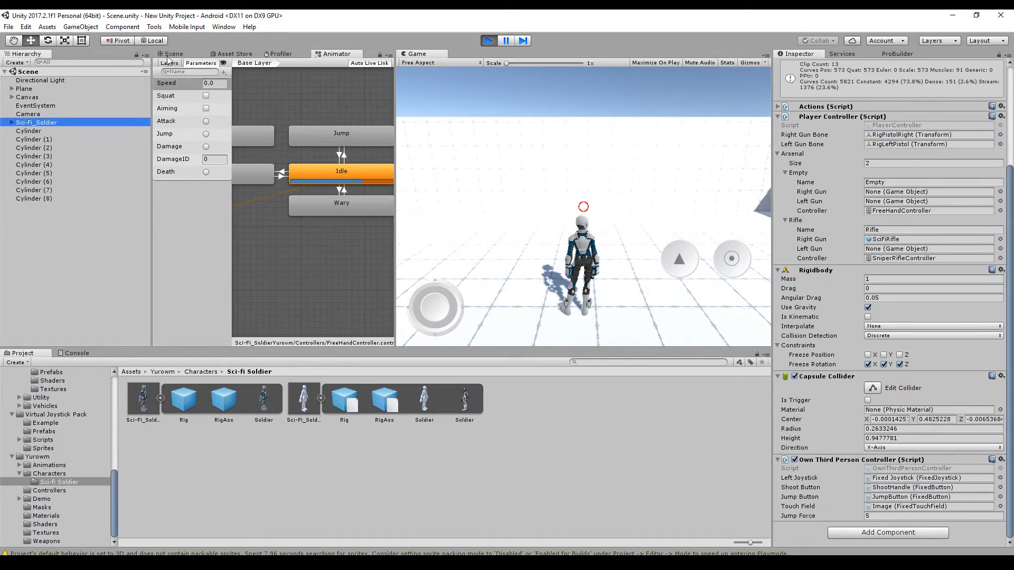
left_click(172, 53)
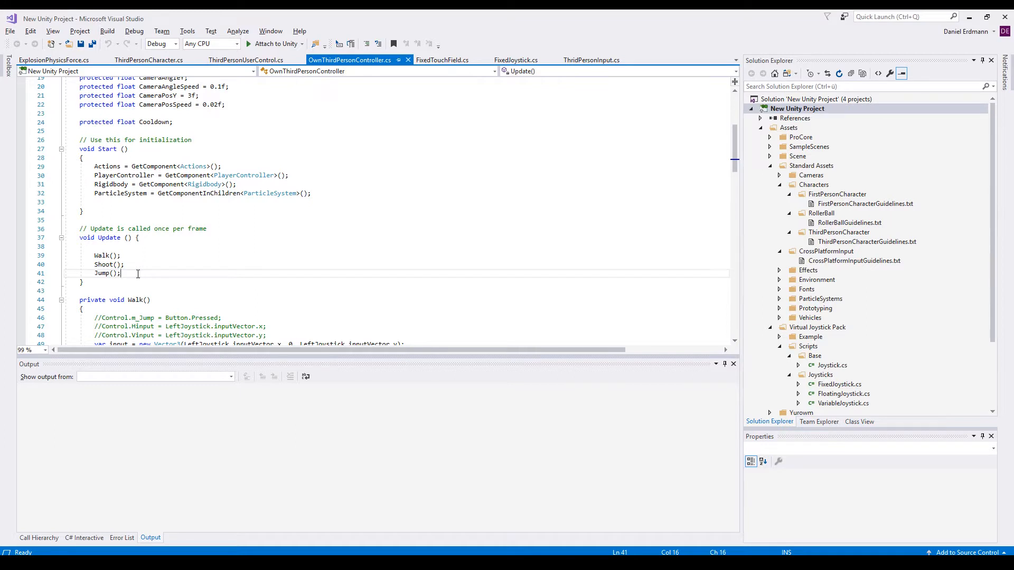
key("enter")
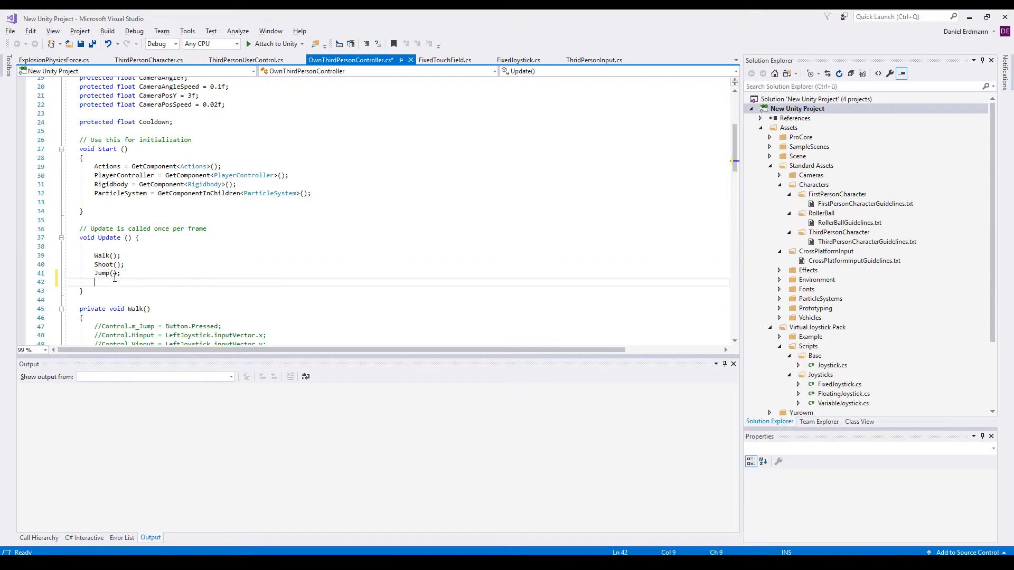
type("Crou")
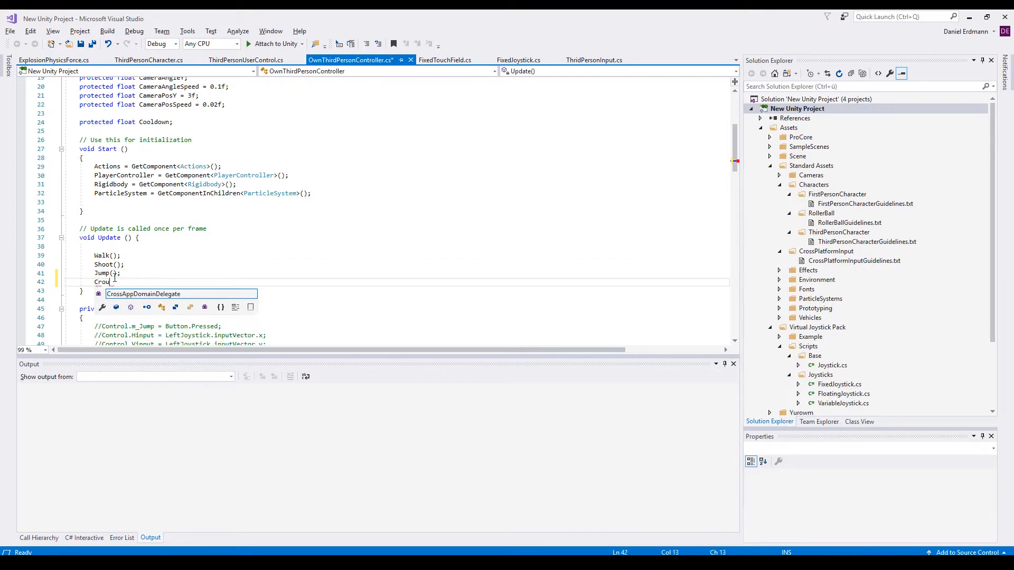
type("ch();")
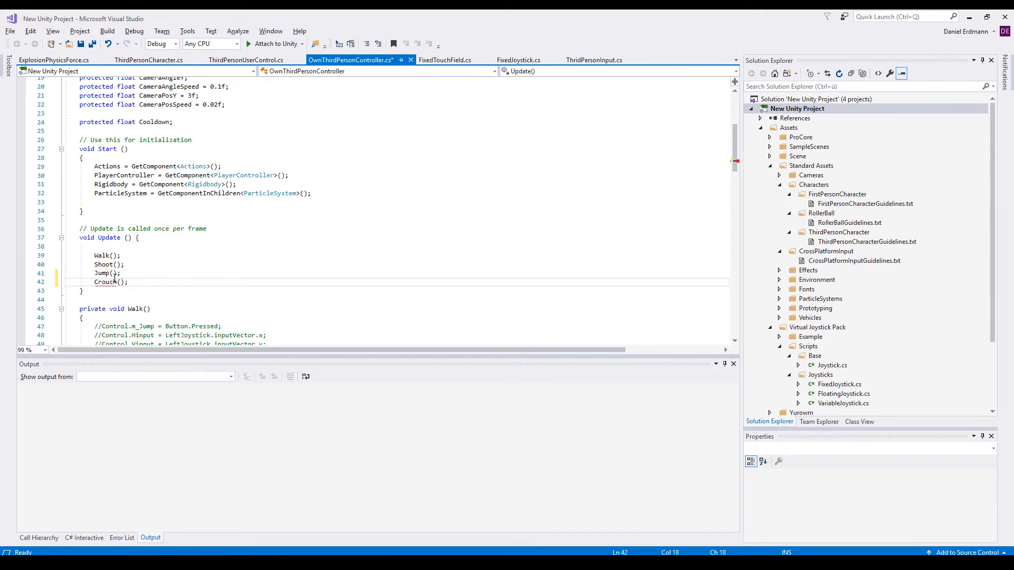
Generate the OwnThirdPersonController.Crouch method stub and clear its placeholder exception.
left_click(50, 282)
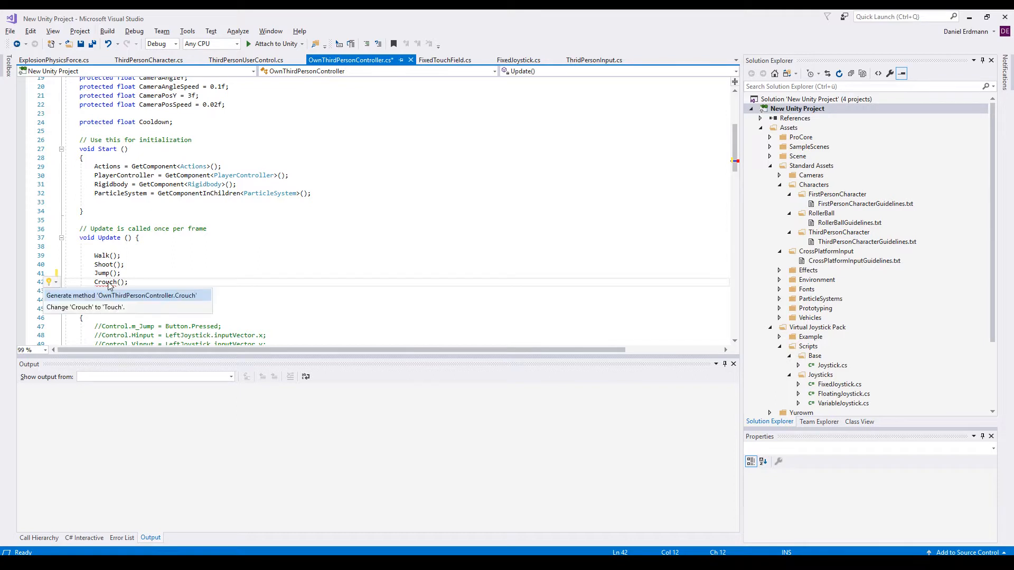
left_click(119, 296)
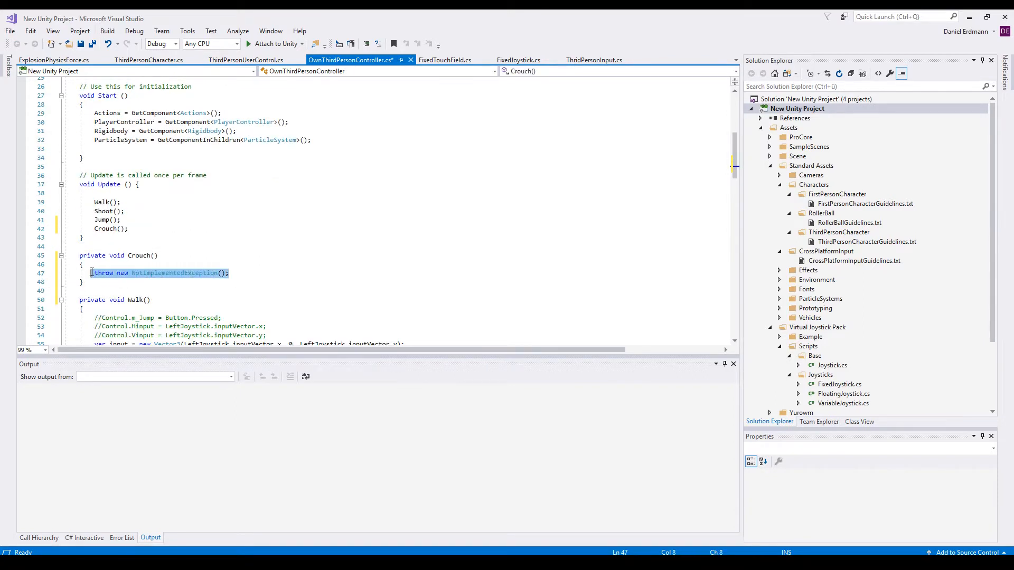
key("Delete")
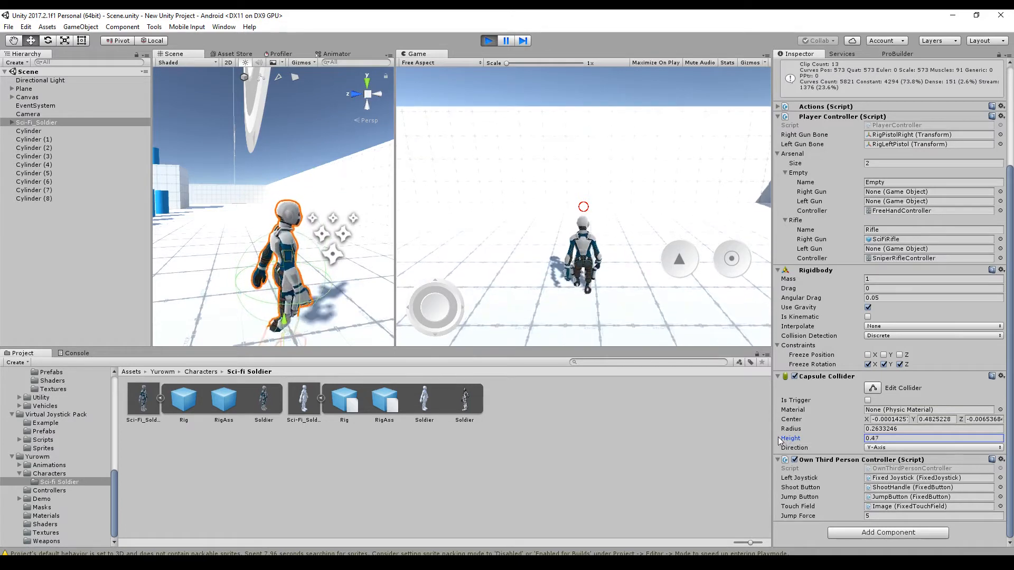
Set the soldier's Capsule Collider height to 0.23 and view the gizmo in the Scene.
type("0.23")
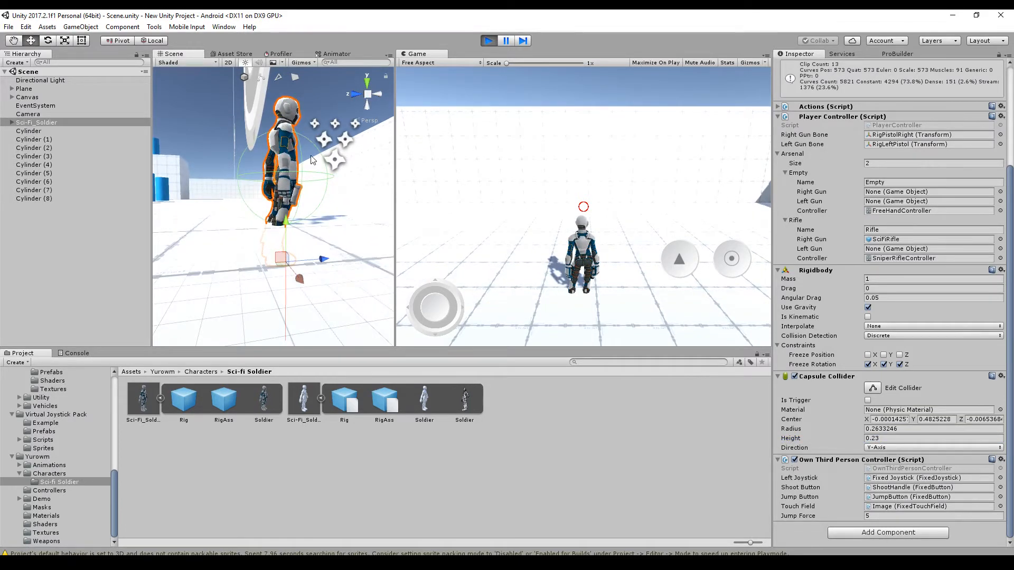
left_click(42, 140)
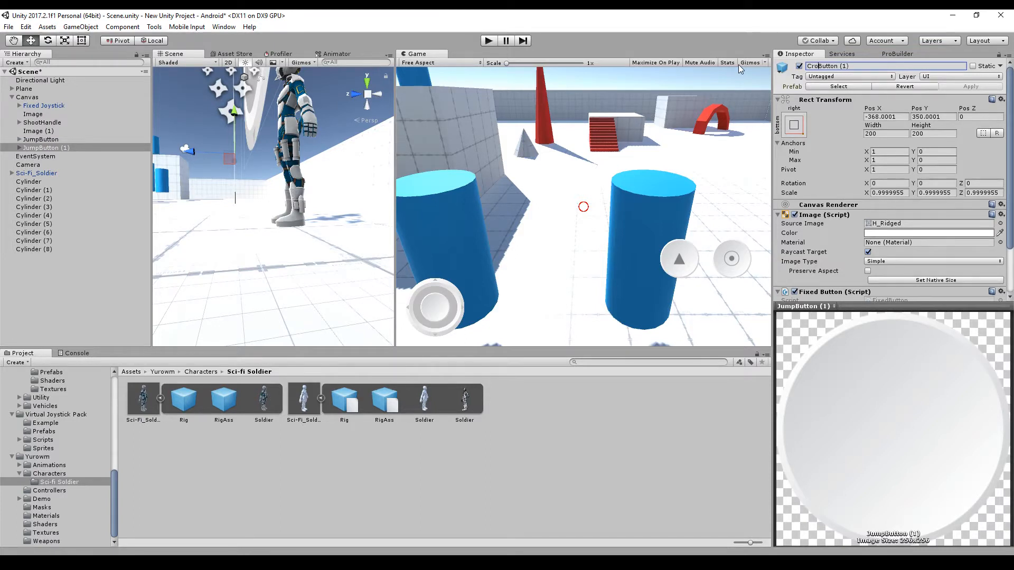
Rename the duplicated JumpButton (1) under Canvas to CrouchButton.
type("CrouchButton")
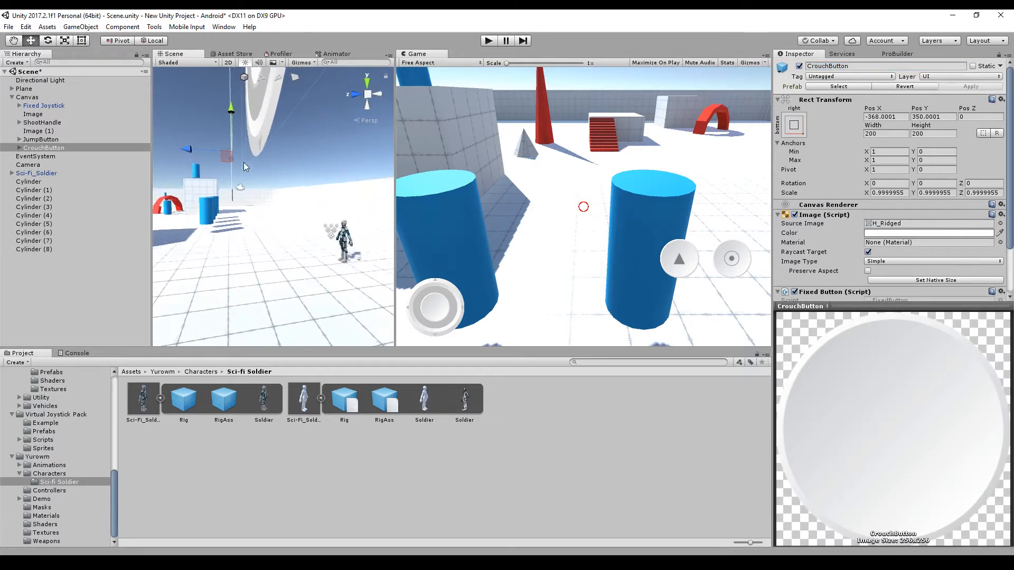
left_click(44, 148)
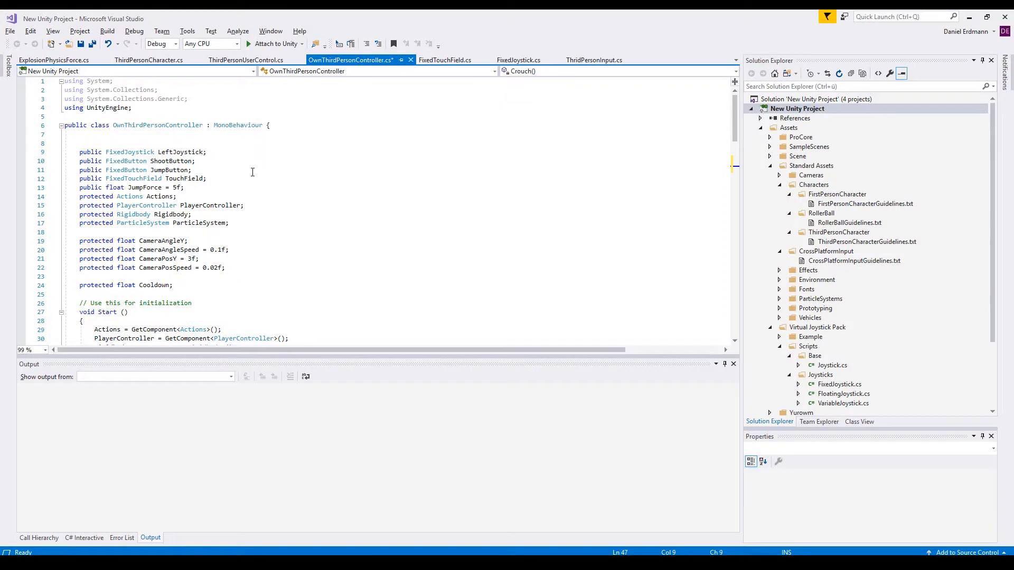
Duplicate the JumpButton field line as a public FixedButton CrouchButton field.
type("public FixedButton JumpButton;")
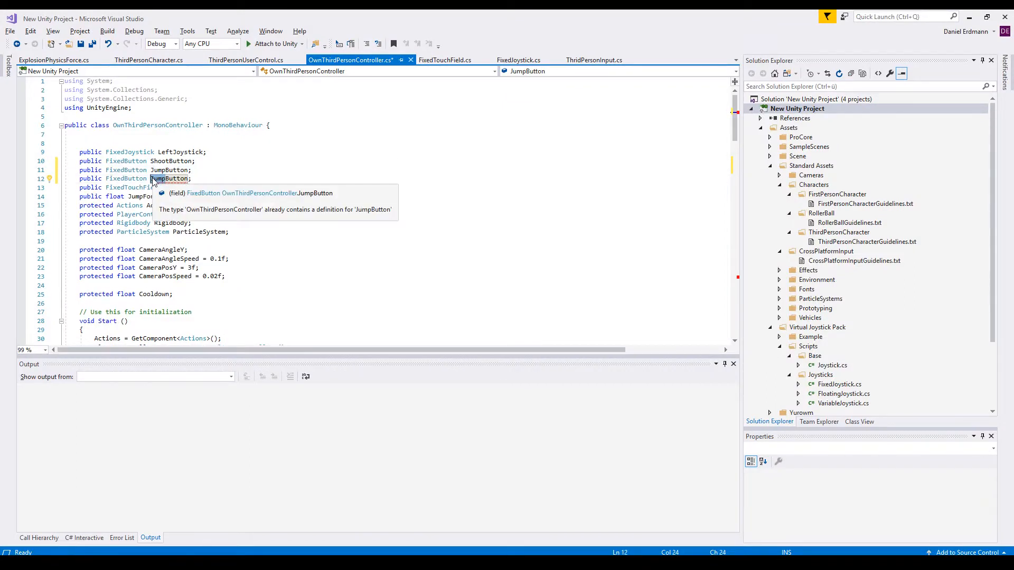
type("CrouchButton")
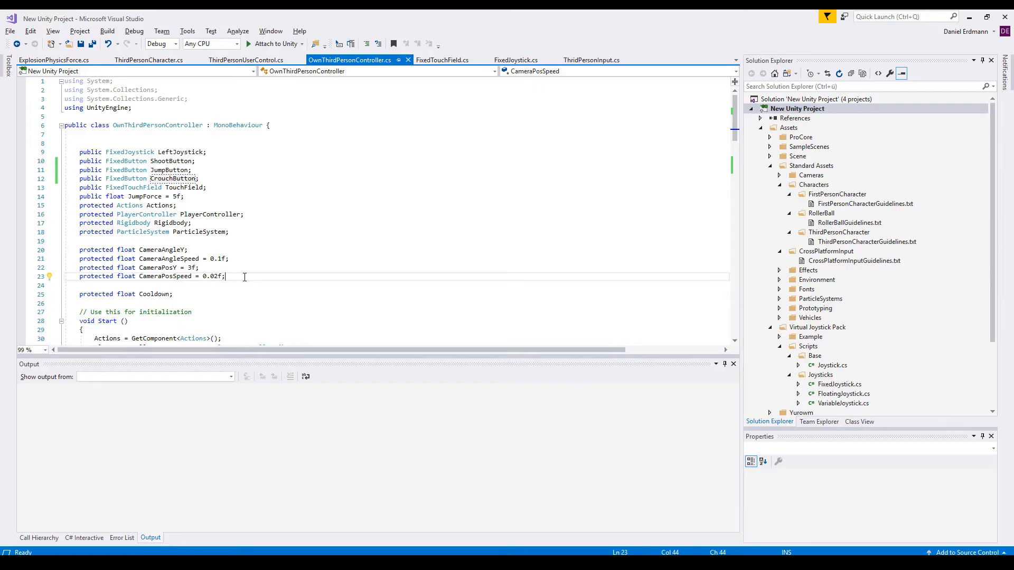
Declare 'protected bool isCrouching = false;' below the camera fields.
key("enter")
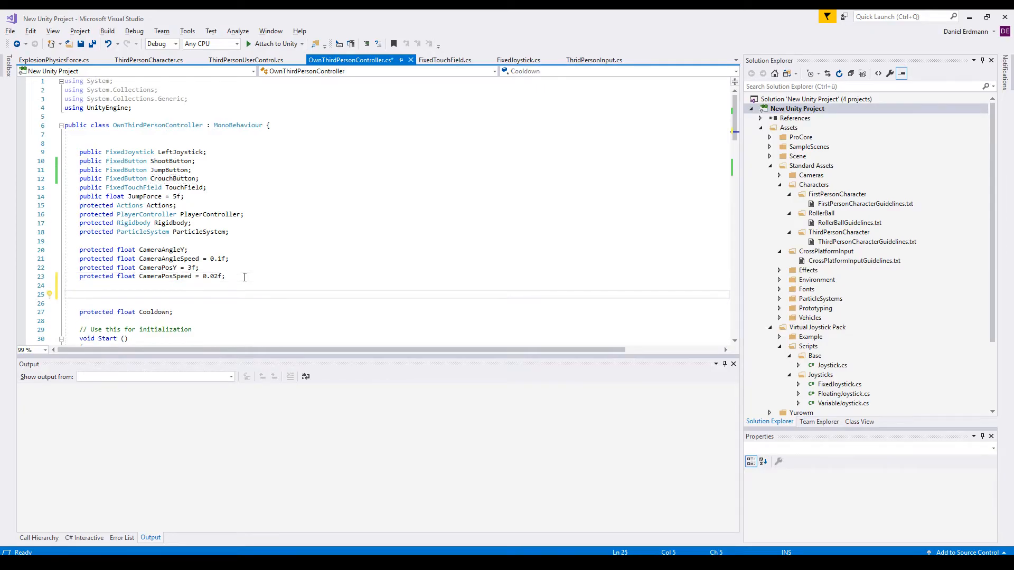
type("protected b")
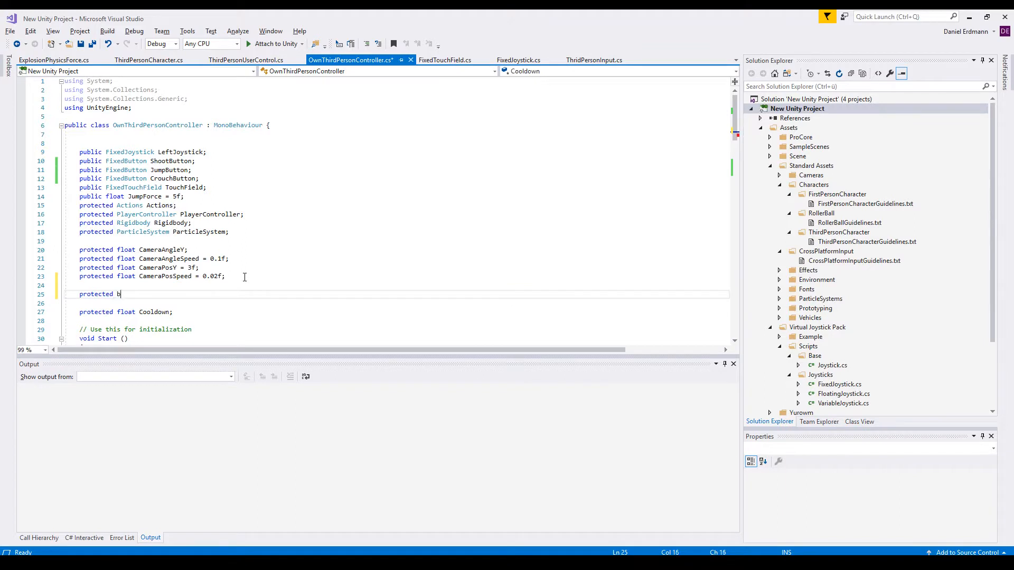
type("ool isC")
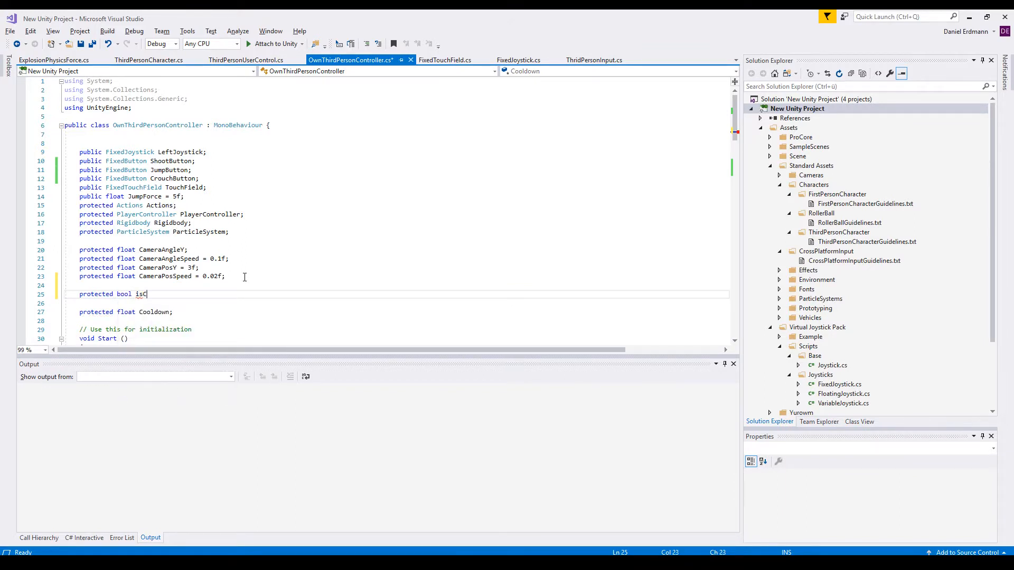
type("rouching = f")
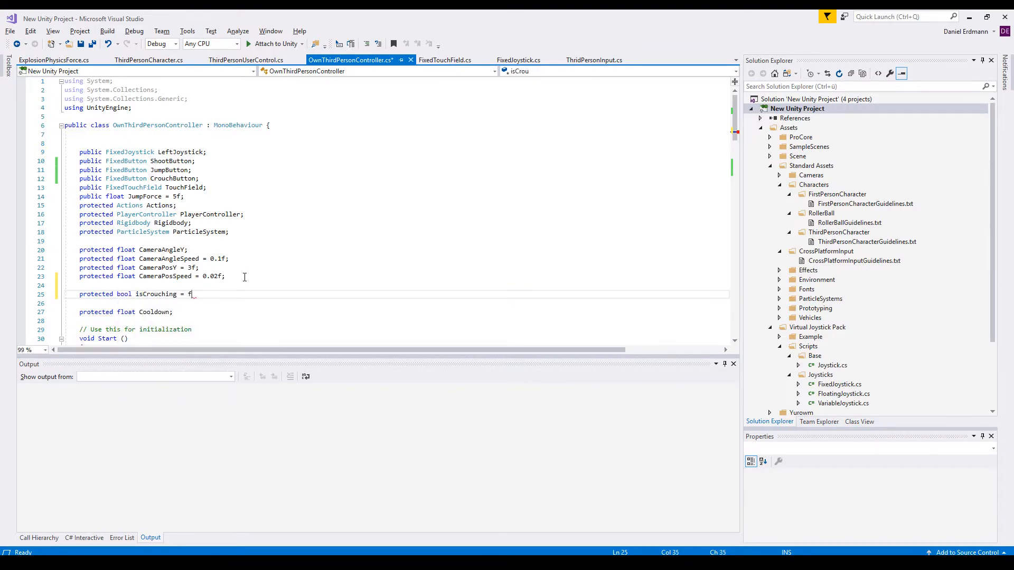
type("alse;")
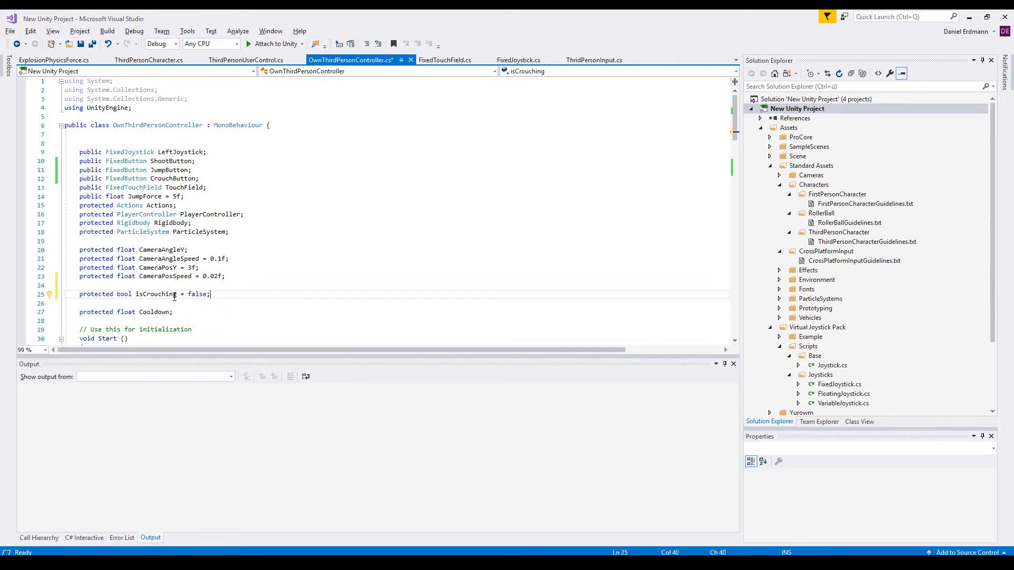
scroll("down", 3)
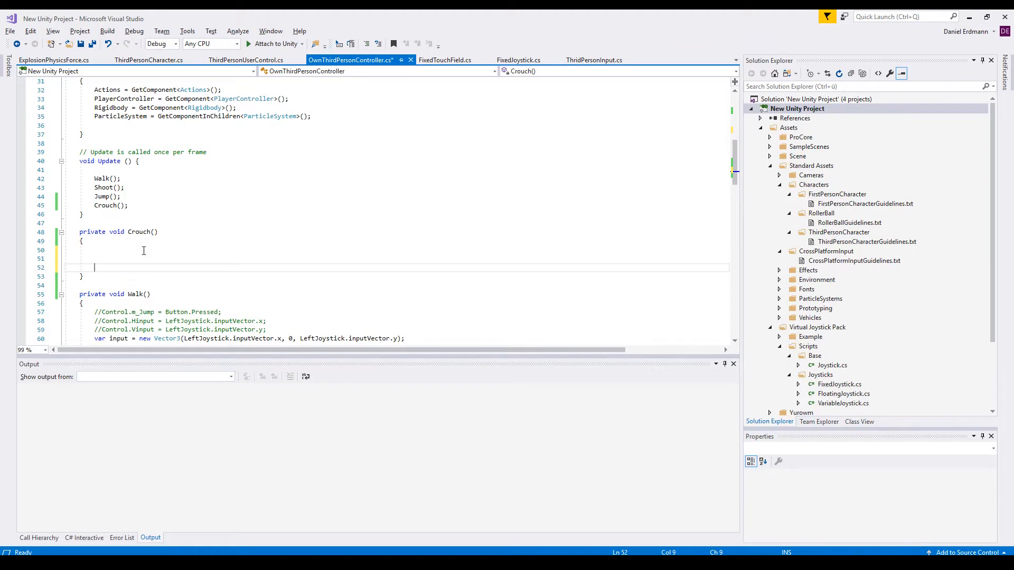
Write the stand-up branch: if isCrouching && CrouchButton.Pressed with a '//try to stand up' comment.
type("if(isCrouching )")
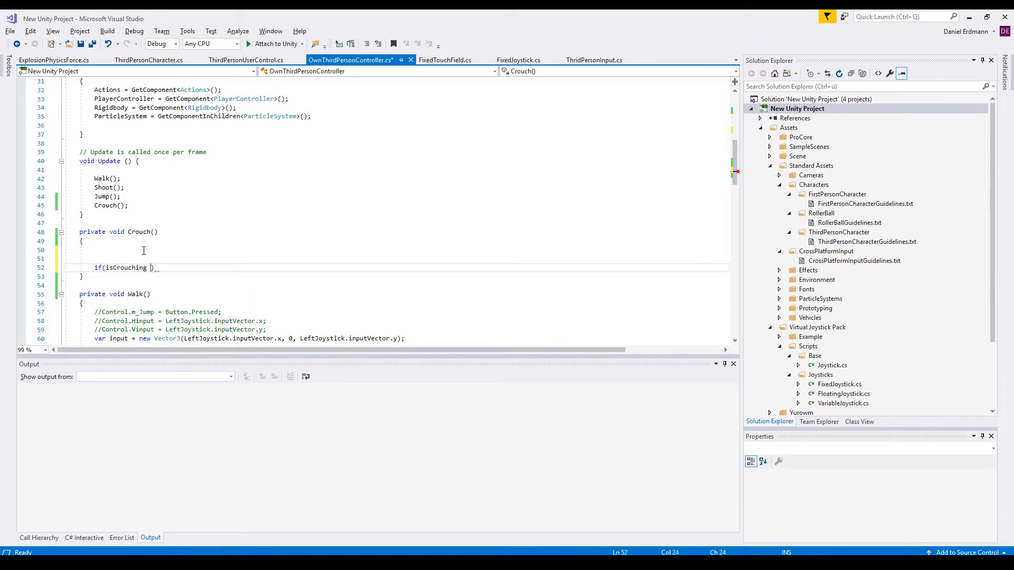
type("&&")
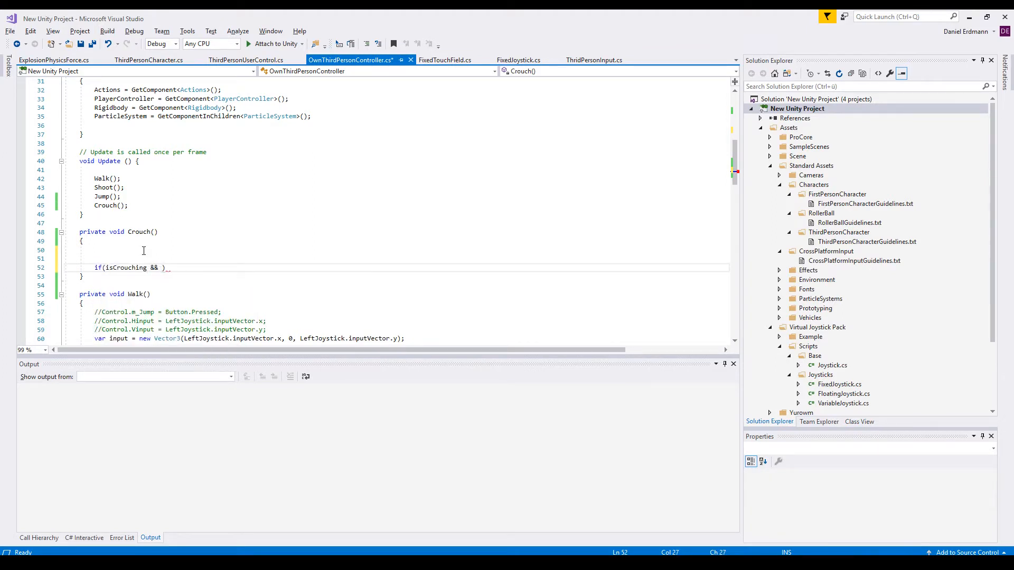
type("cro")
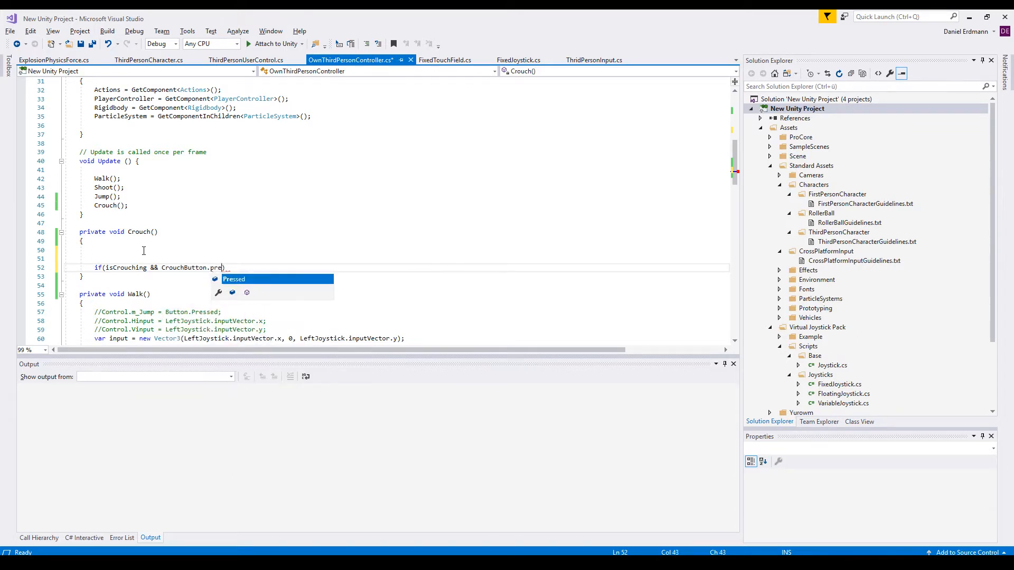
key("Tab")
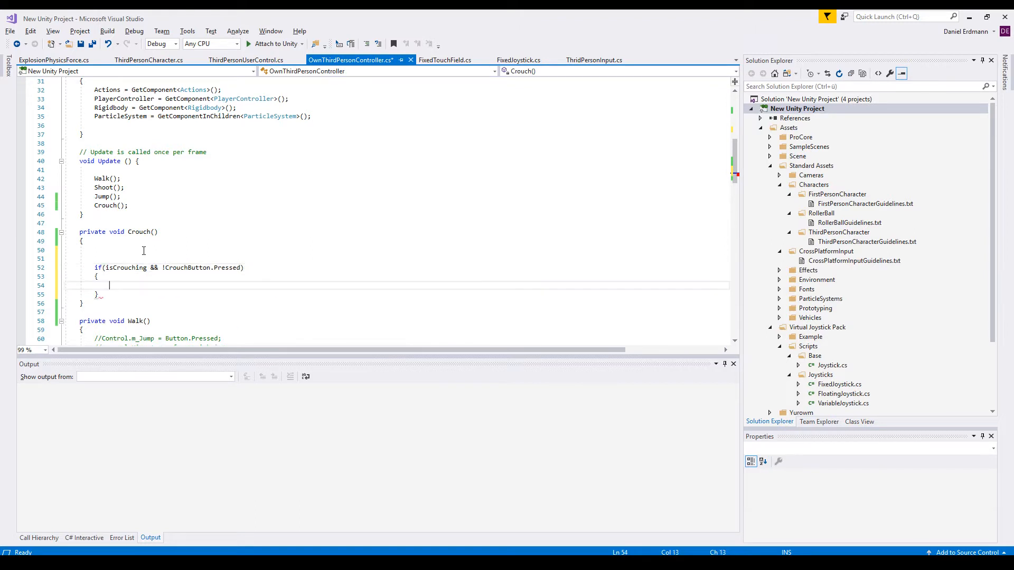
type("//try to")
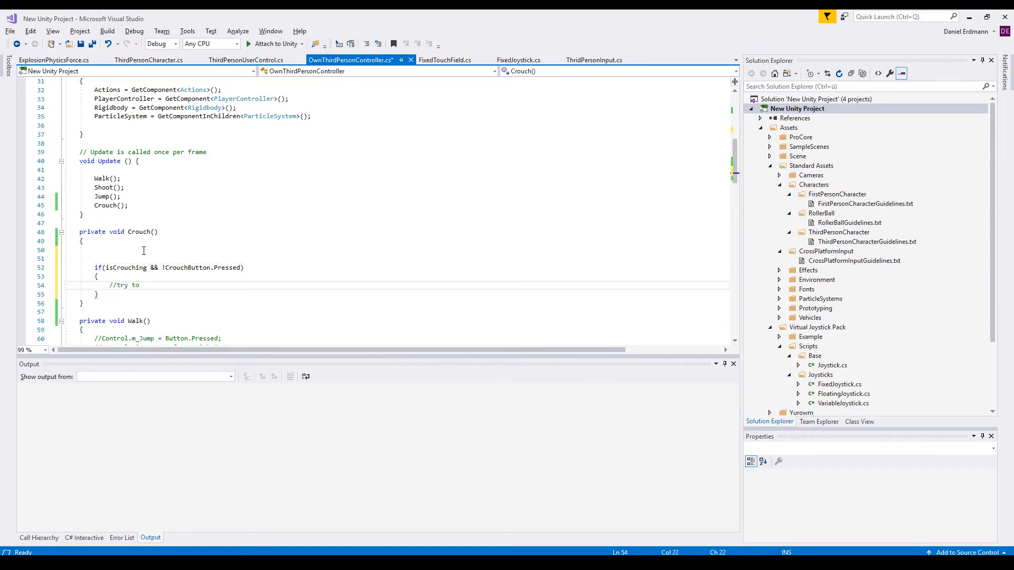
type("stand up")
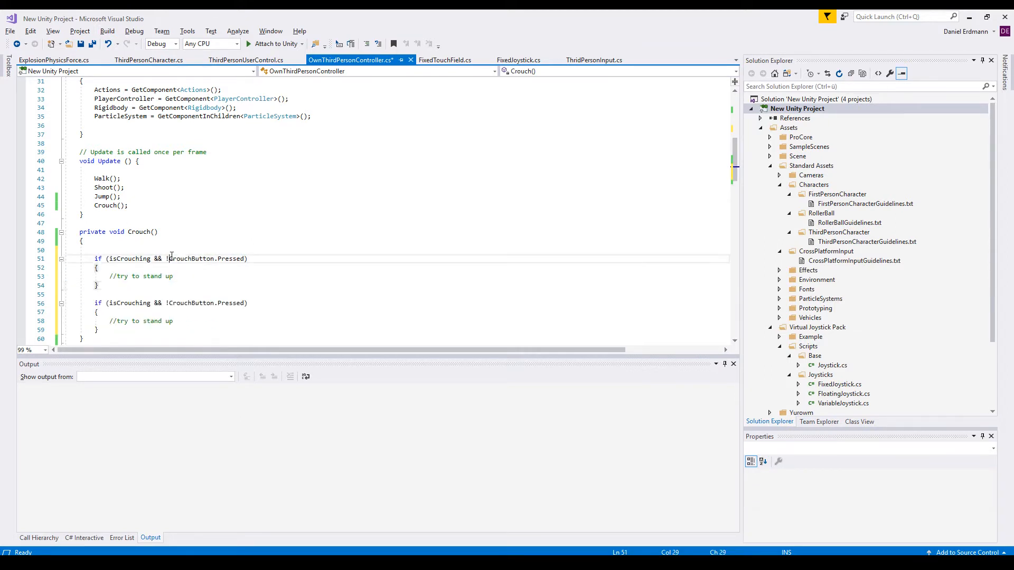
Fix the branch conditions' negations and change the first branch's comment to crouch.
key("Backspace")
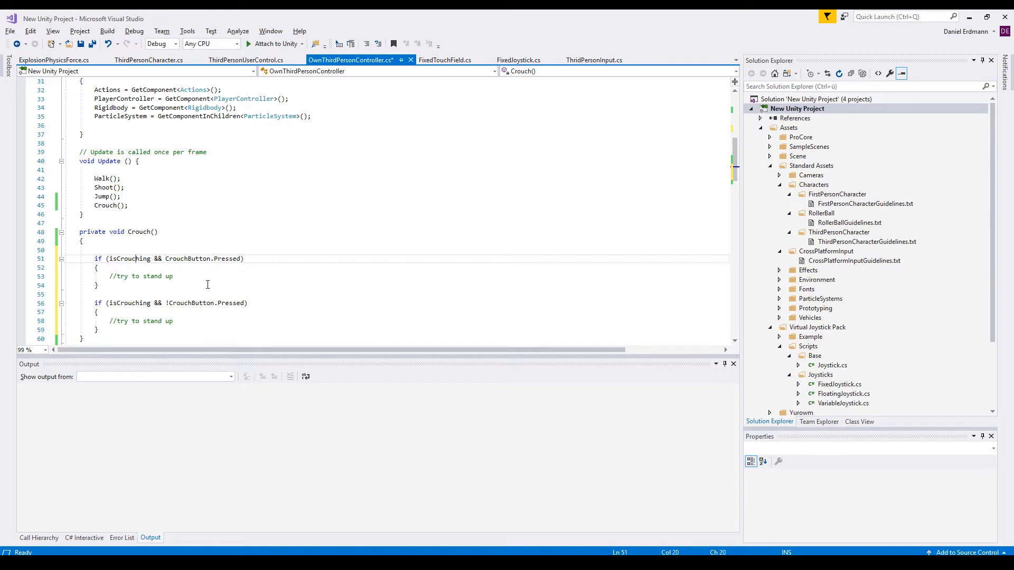
type("!")
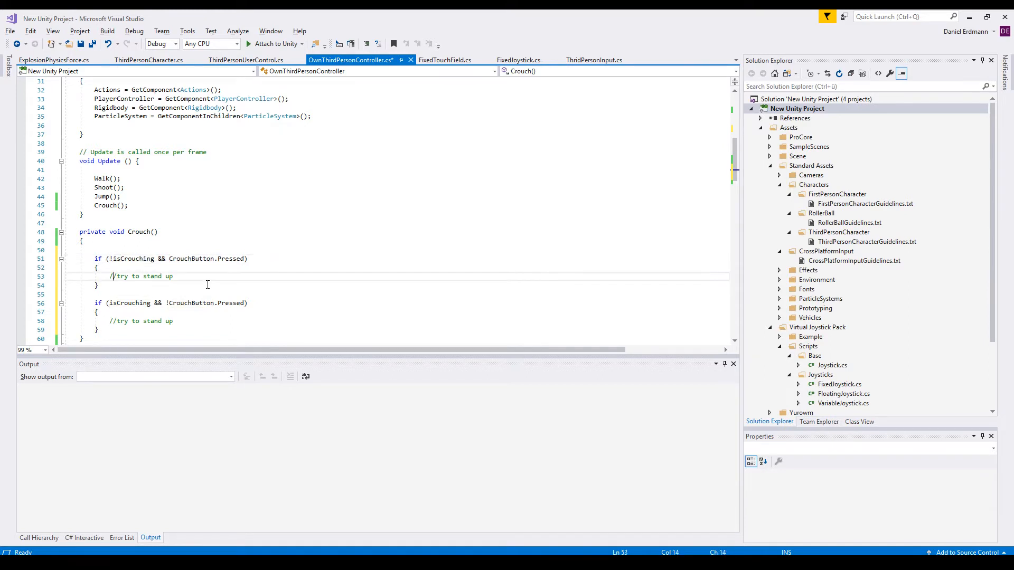
double_click(166, 276)
type("//c")
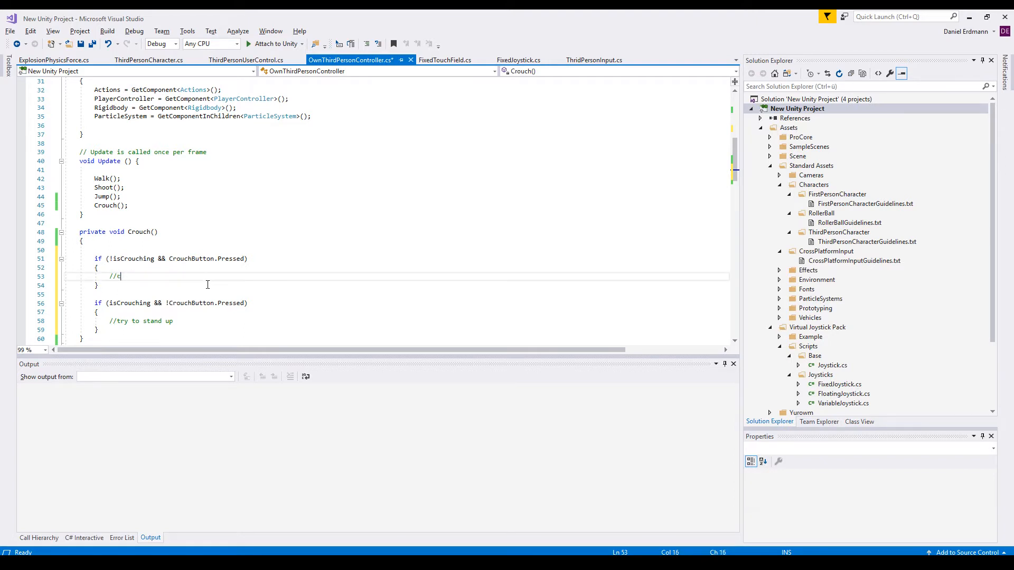
type("roch")
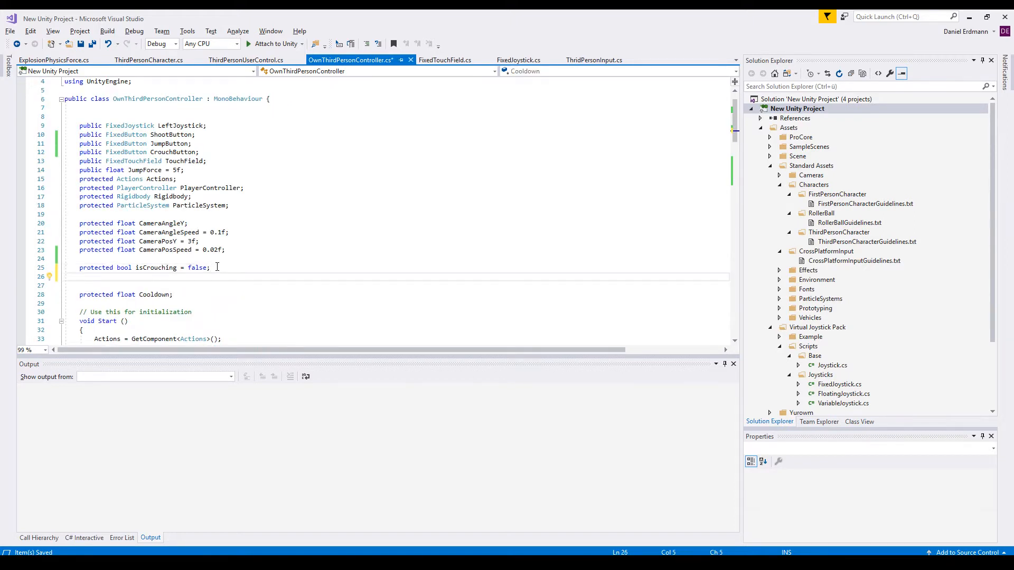
Declare a 'protected CapsuleCollider CapCollider;' field.
type("protected^")
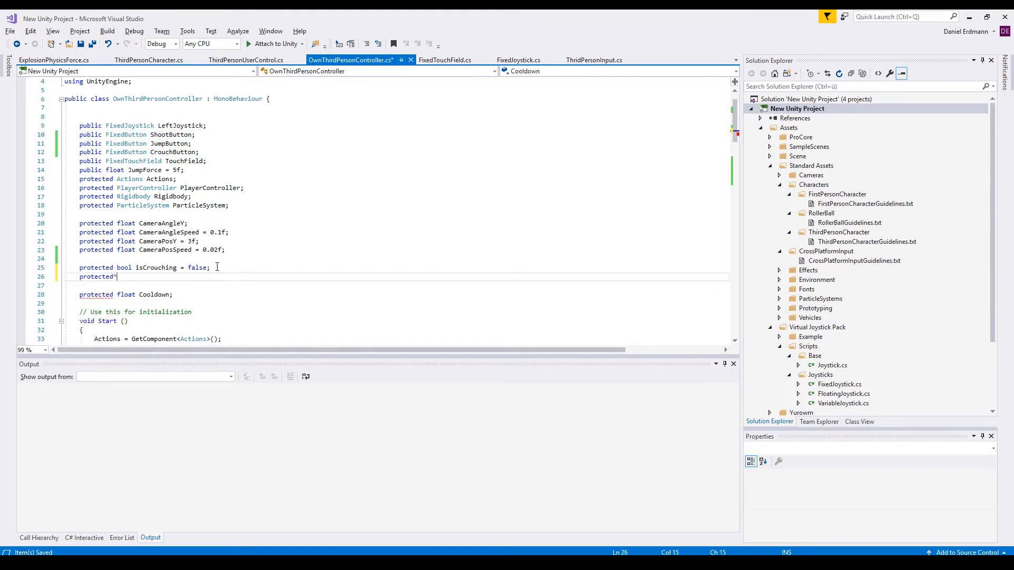
type("Capsule")
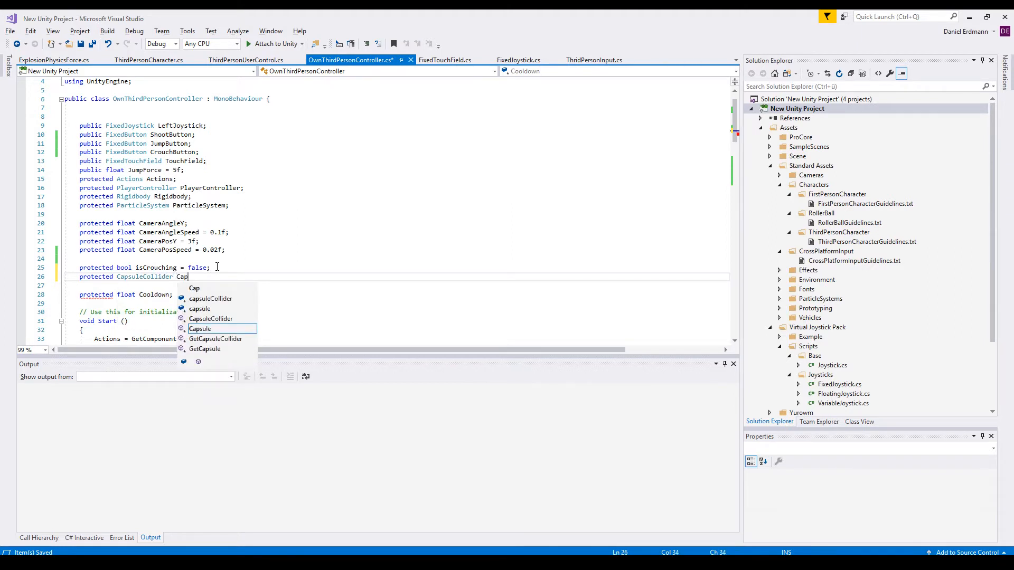
type("Collider;")
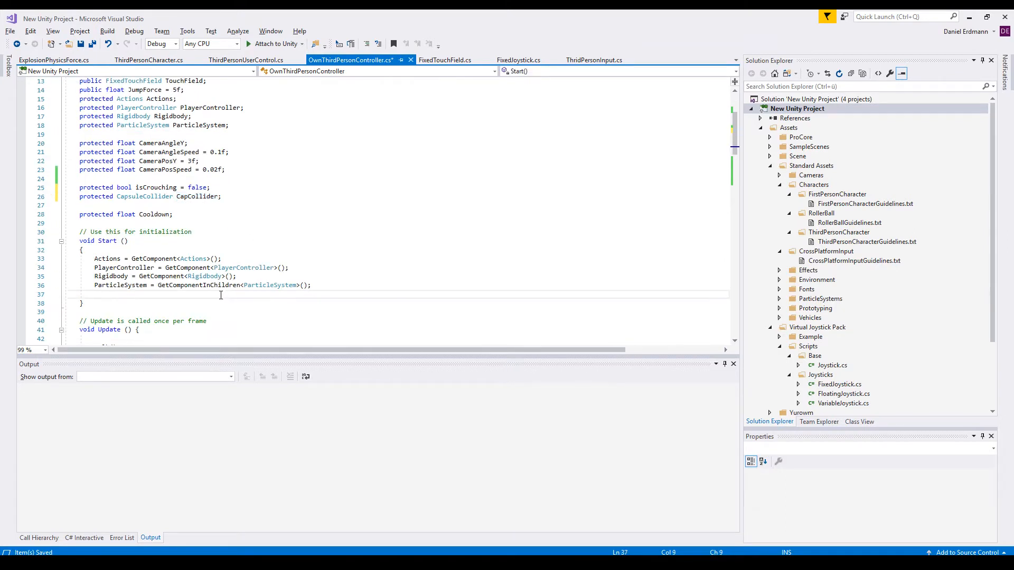
In Start, assign CapCollider = GetComponent<CapsuleCollider>();.
type("CapCollider ) g")
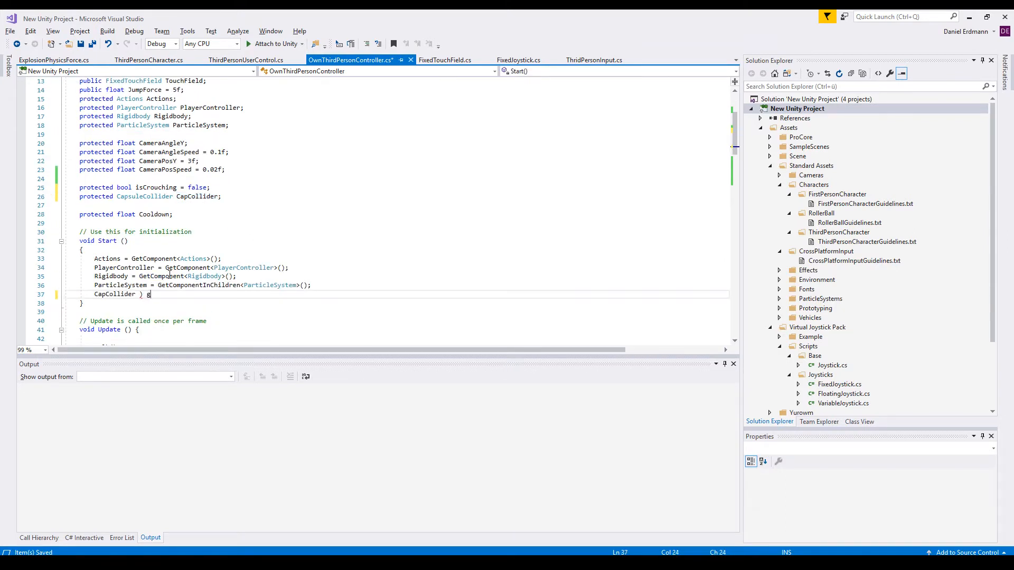
type("et")
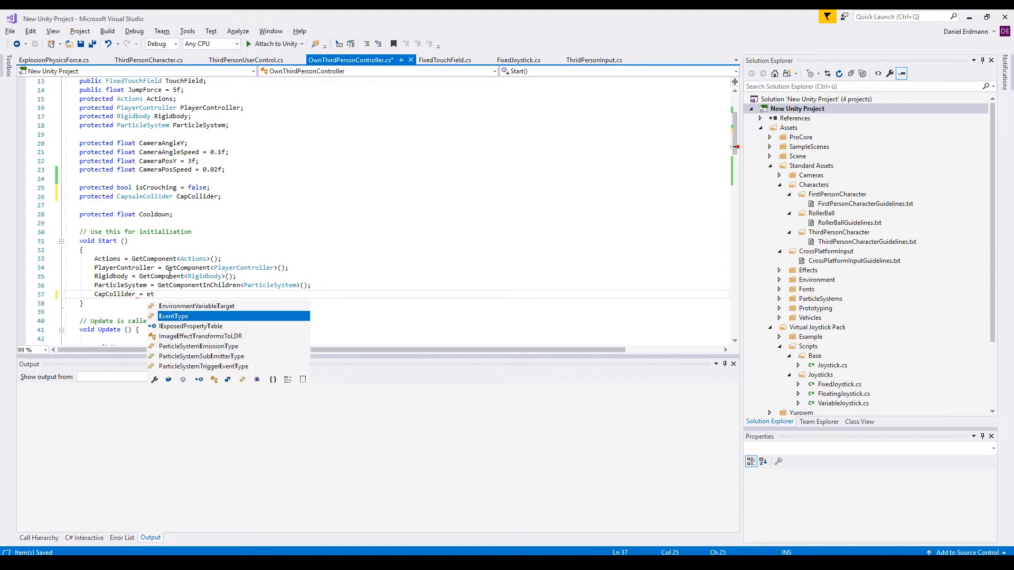
type("GetComponent<C>")
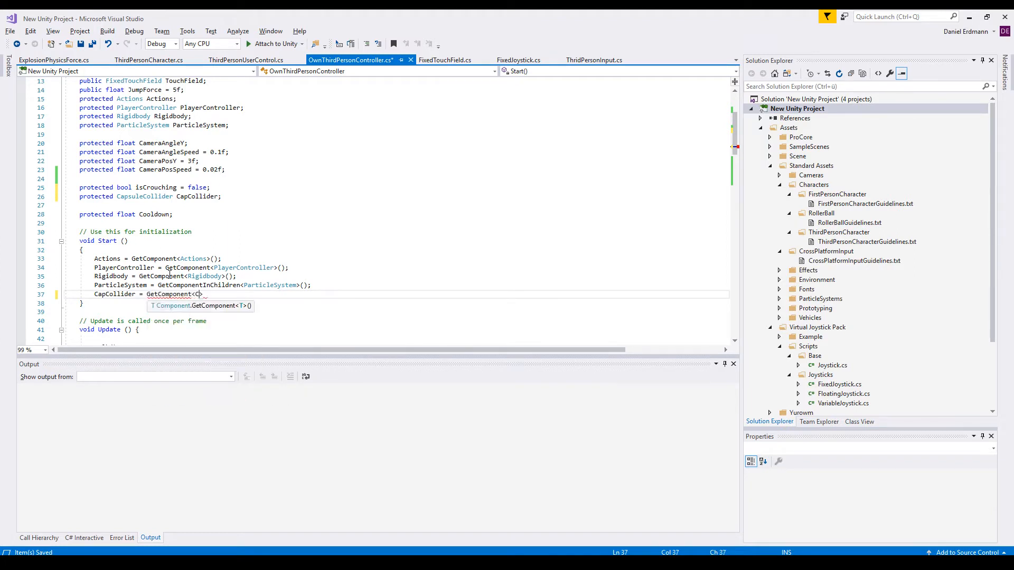
type("CapsuleCollider")
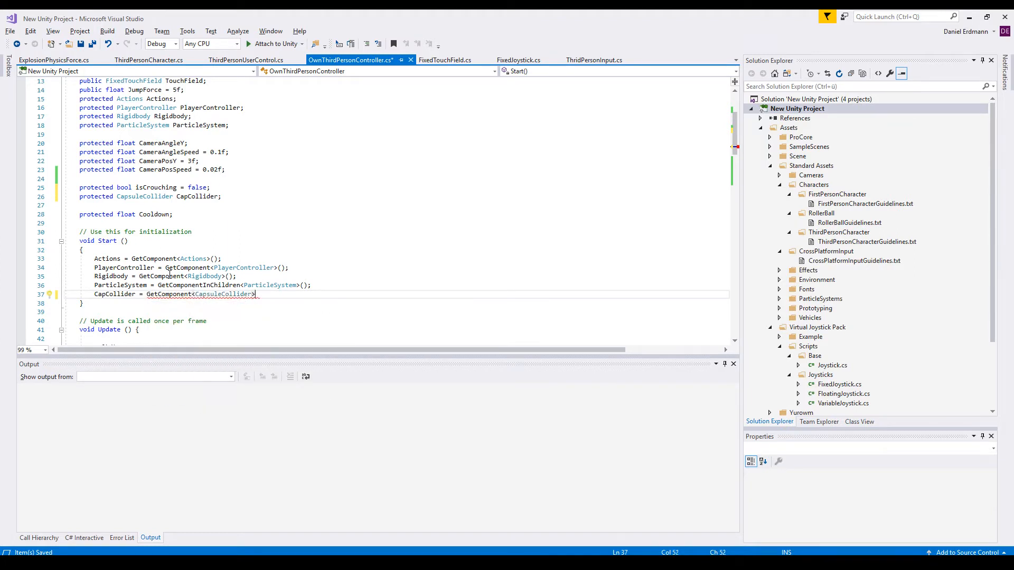
type("();")
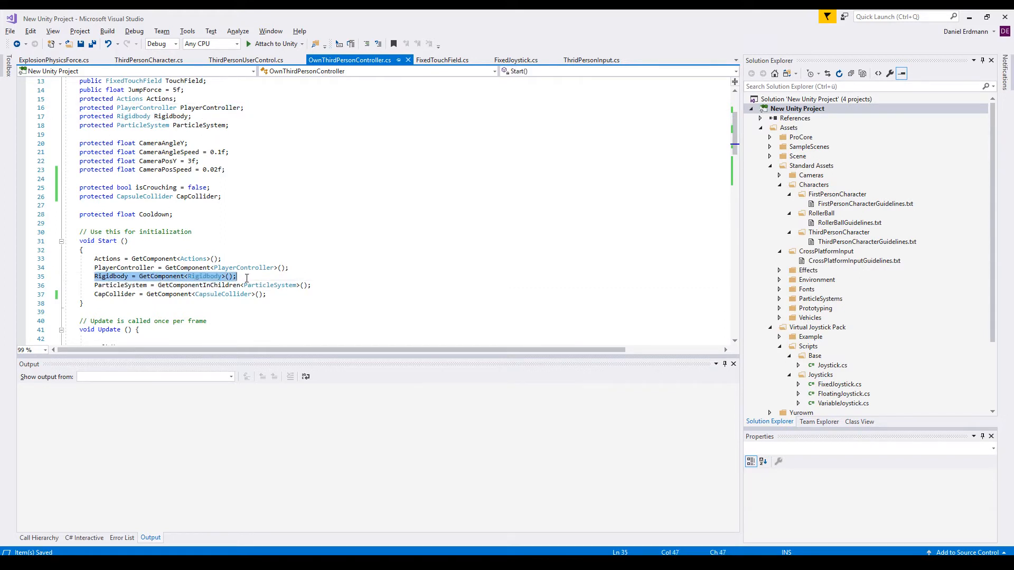
Add 'var crouchbutton = CrouchButton.Pressed || Input.GetKey(KeyCode.C);' and use it in both conditions.
scroll("down", 3)
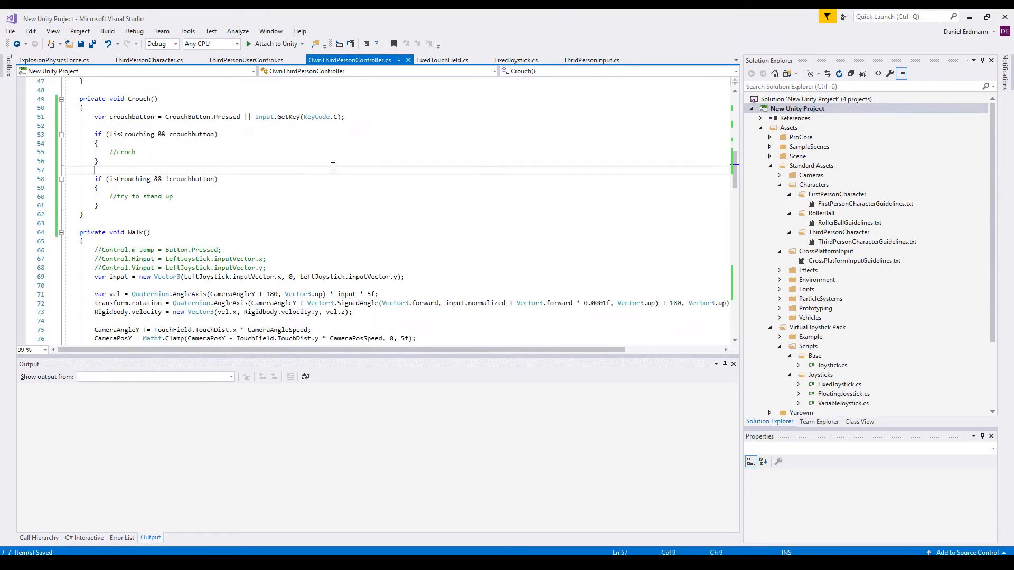
left_click(129, 116)
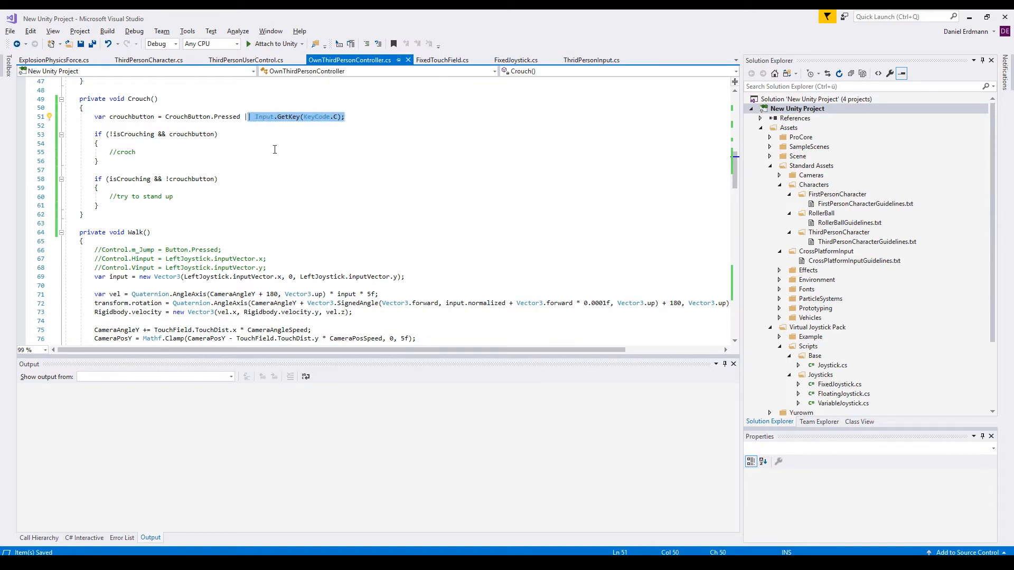
mouse_move(277, 148)
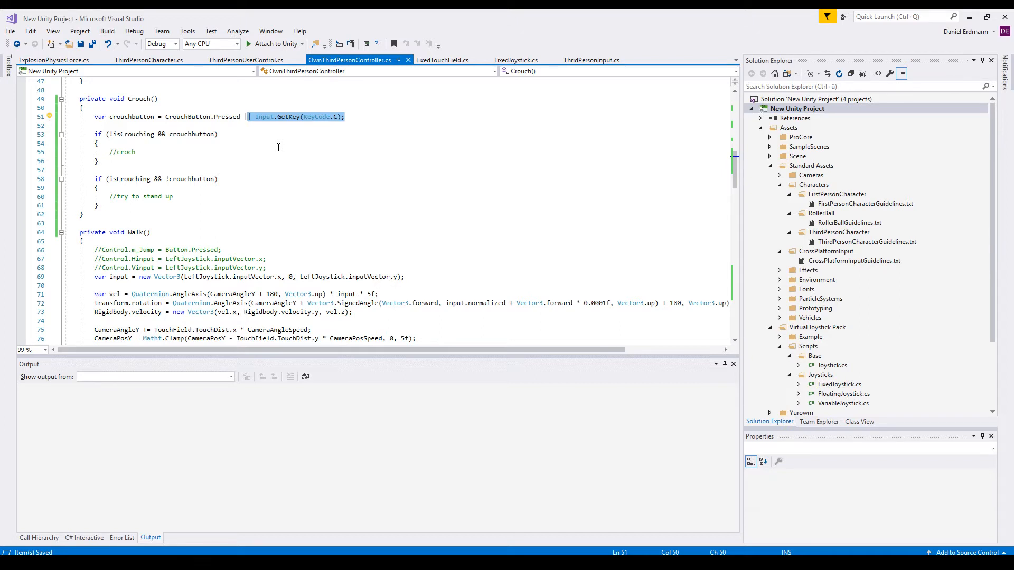
mouse_move(120, 174)
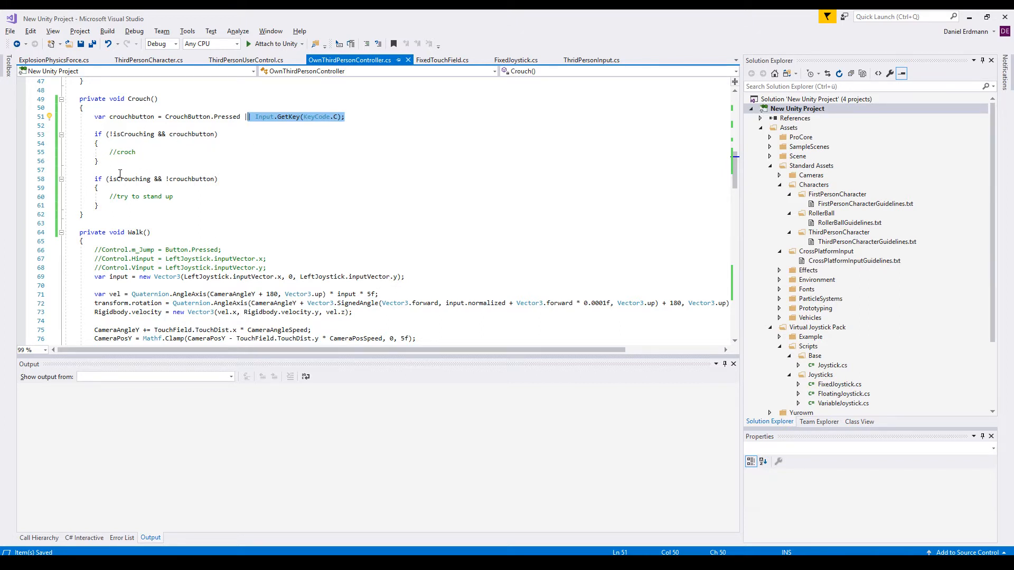
Insert Debug.DrawRay(transform.position, Vector3.up * 2f, Color.green); above the stand-up check.
type("Debug.DrawRay(transform.position, Vector3.up * 2f, Color.green);")
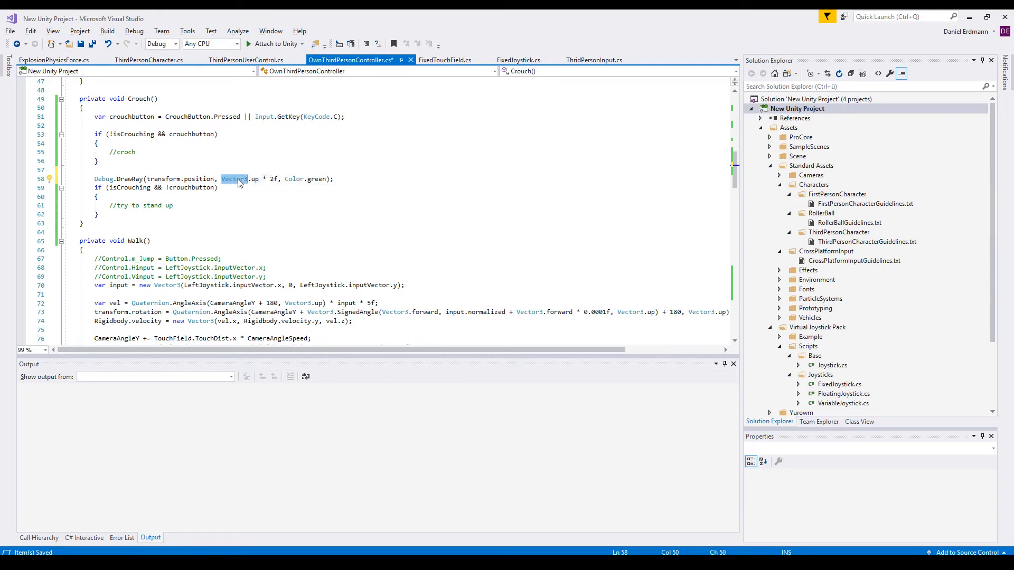
mouse_move(254, 180)
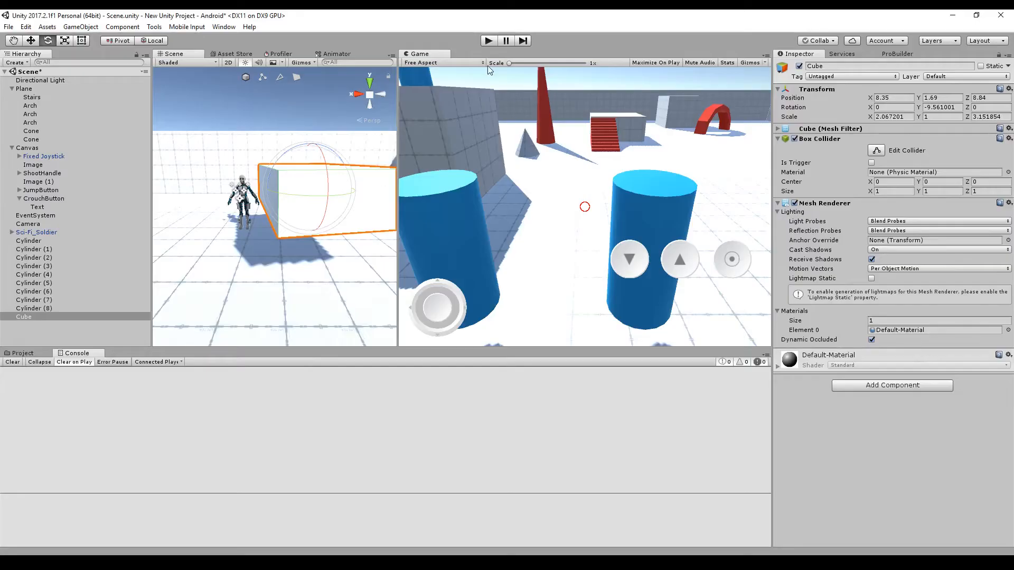
Enter play mode to test the soldier beside the cube wall.
left_click(488, 40)
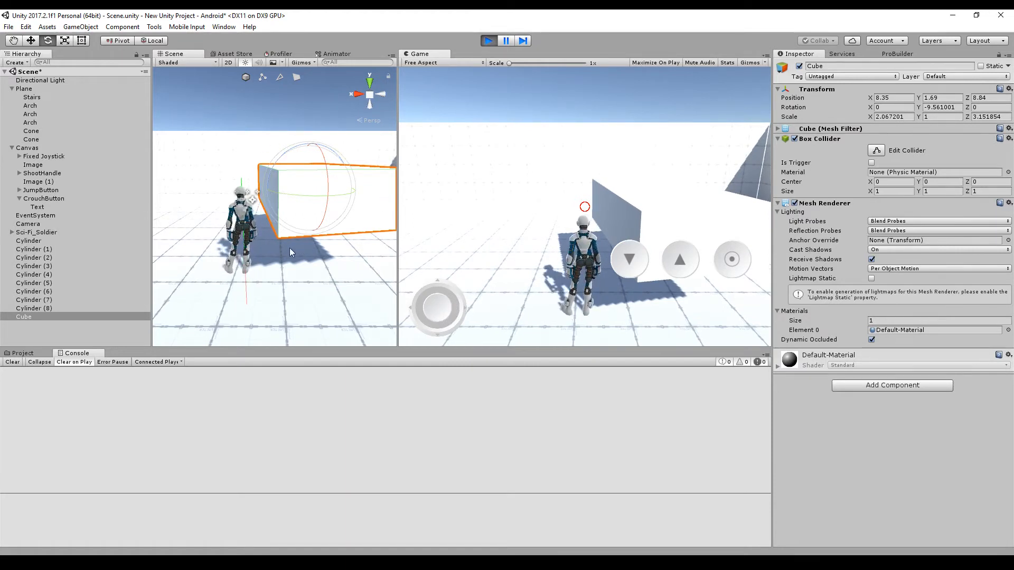
mouse_move(231, 247)
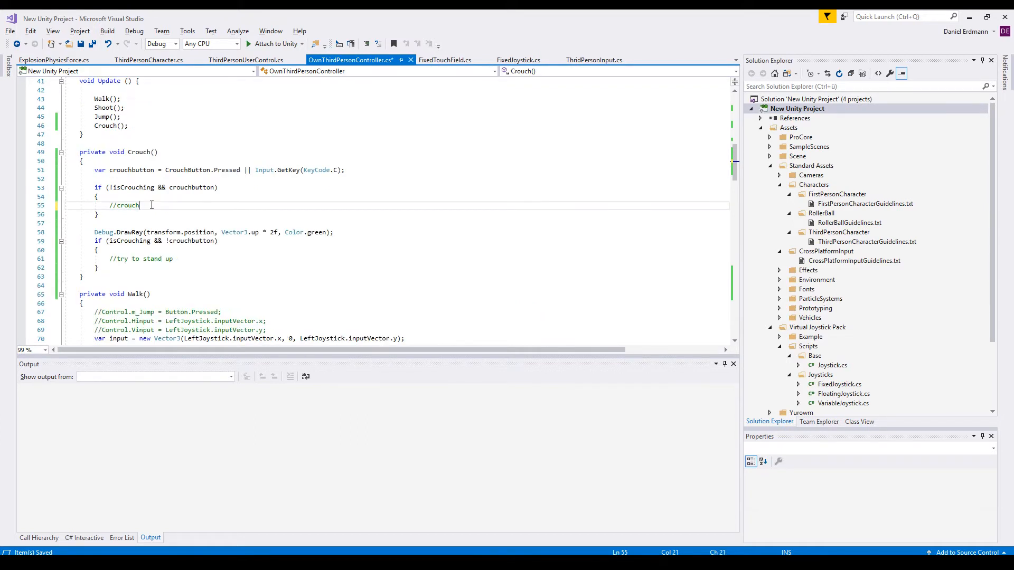
In Crouch's first branch set CapCollider.height 0.5f, center y 0.25f, isCrouching true and call Actions.Sitting(true).
type("CapCollider.height = 0.5f;")
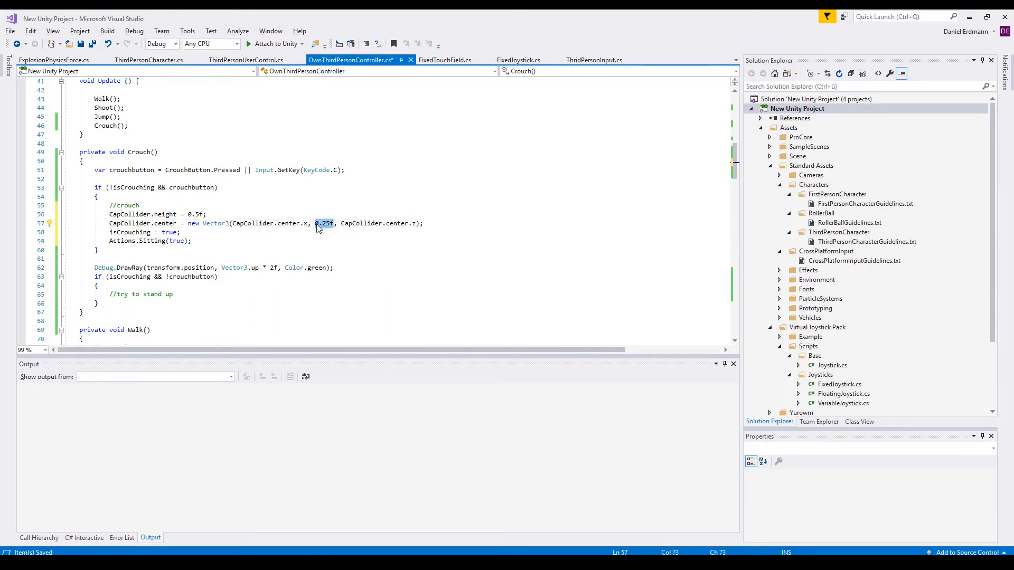
mouse_move(323, 223)
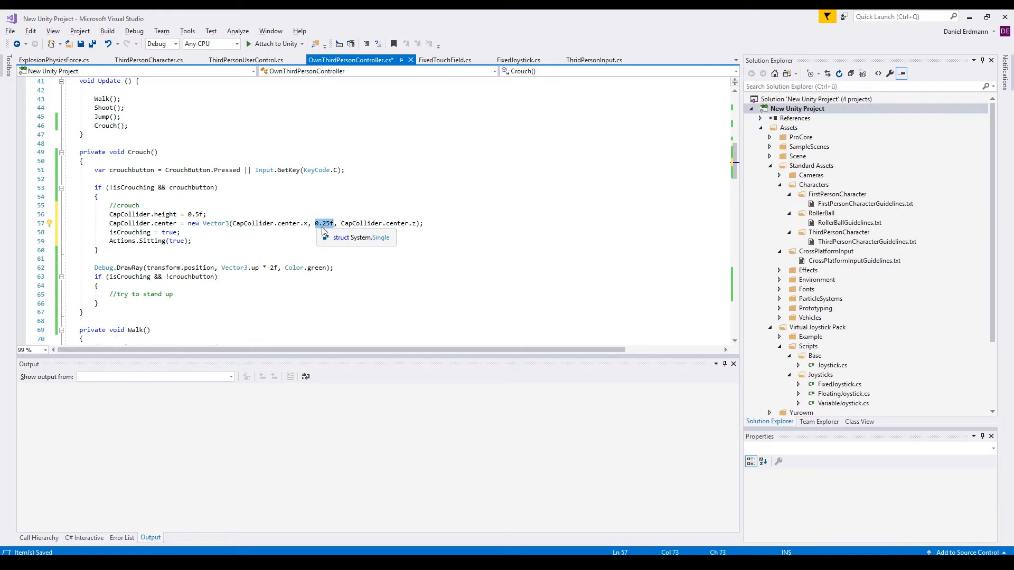
mouse_move(328, 231)
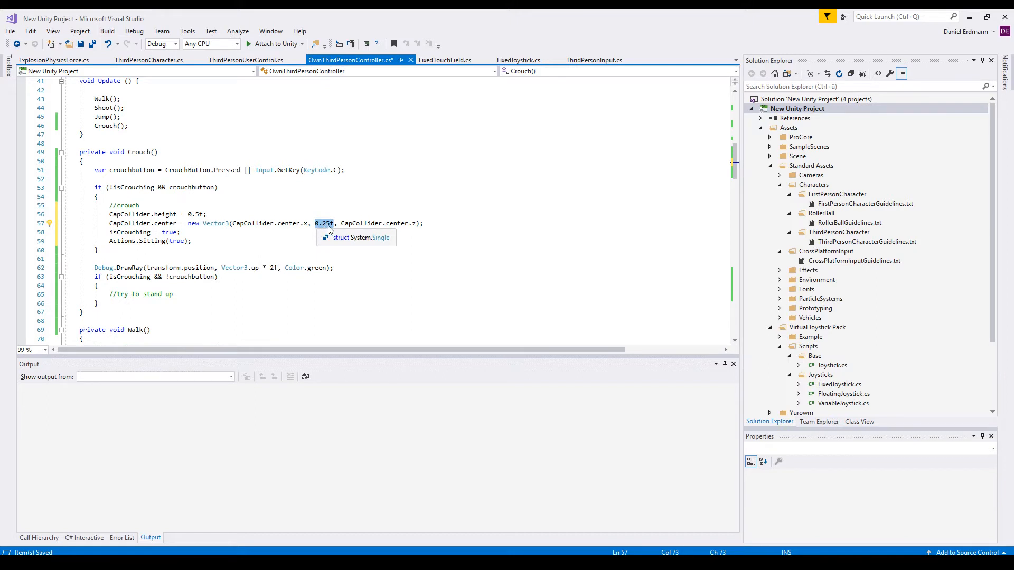
mouse_move(325, 223)
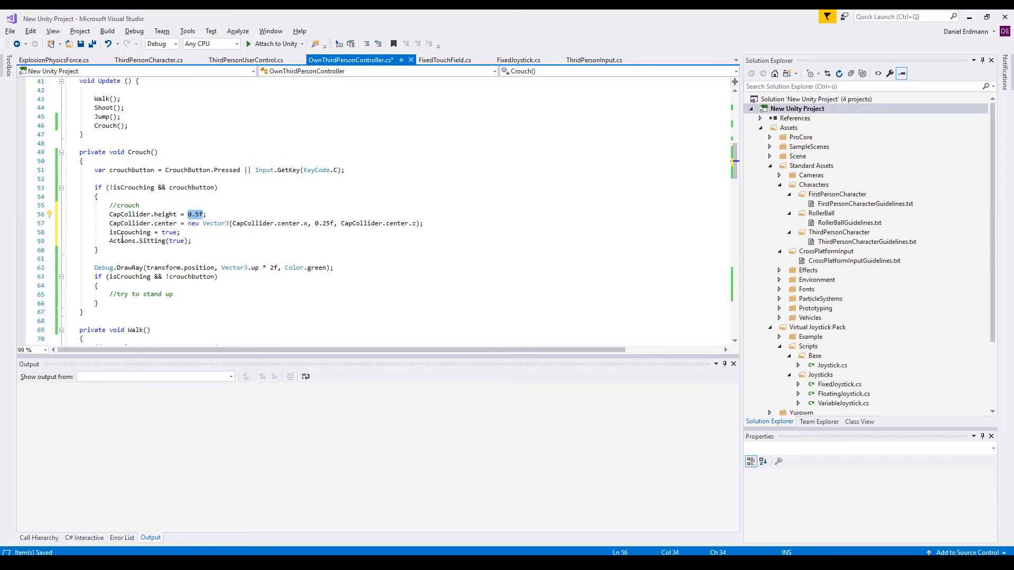
double_click(129, 232)
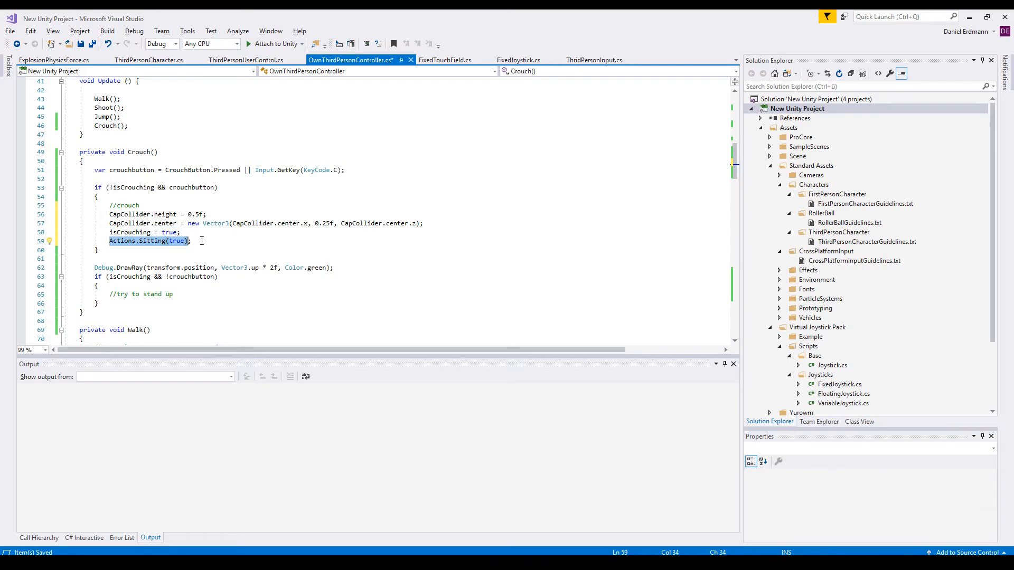
mouse_move(121, 241)
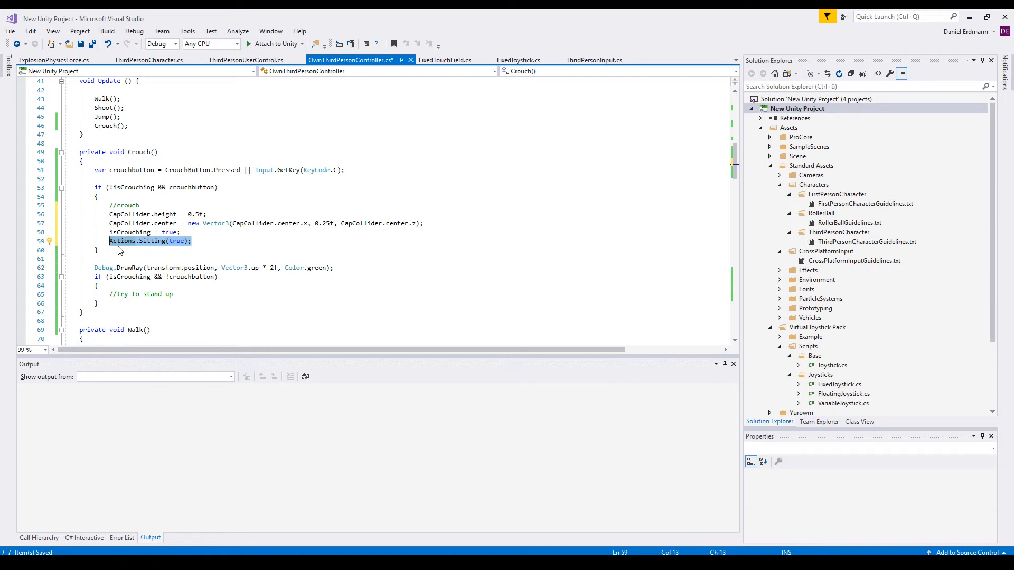
double_click(121, 240)
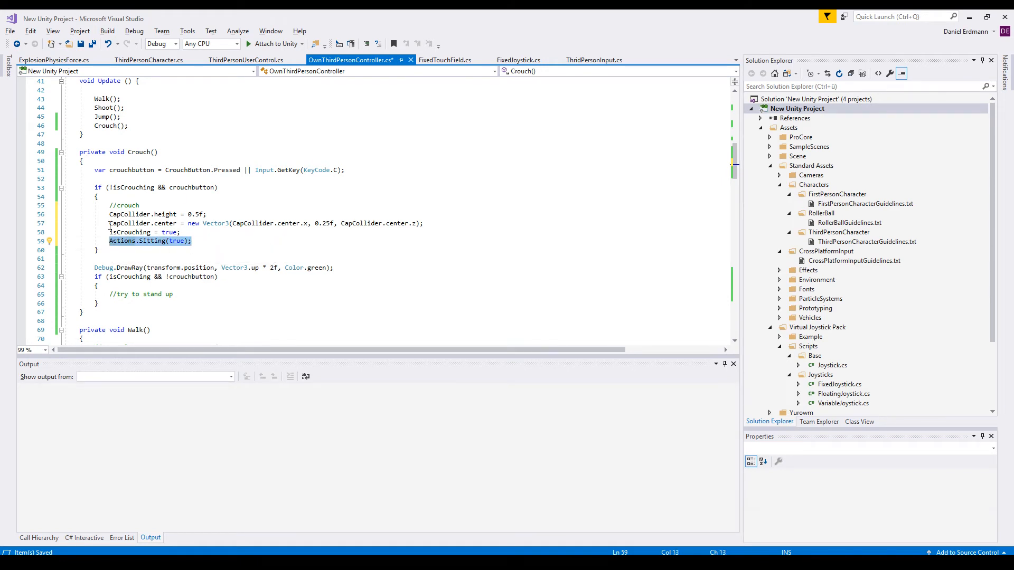
mouse_move(121, 240)
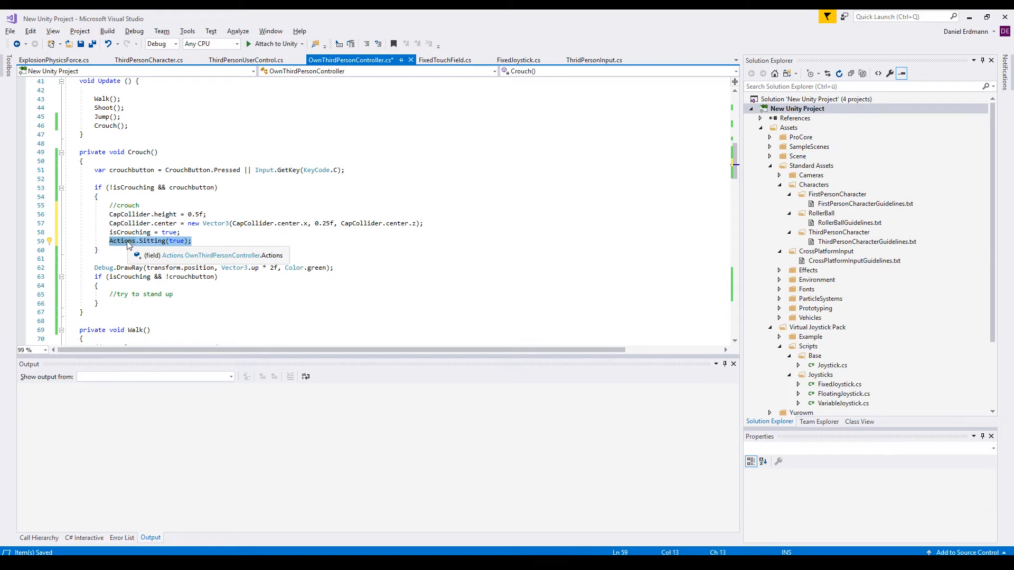
mouse_move(153, 268)
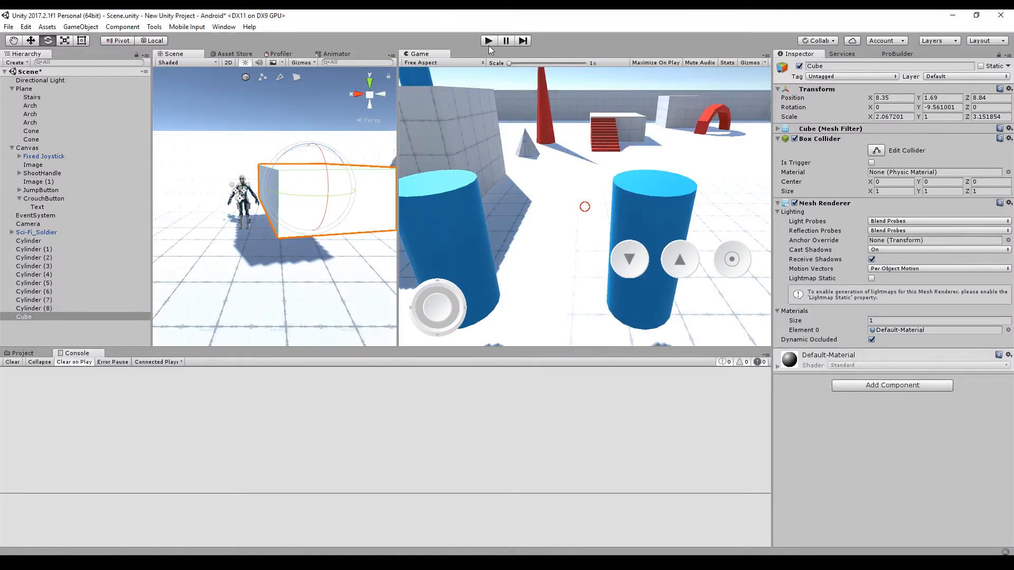
Play the scene in Unity and trigger crouch to see the soldier crouch low beside the wall.
left_click(488, 40)
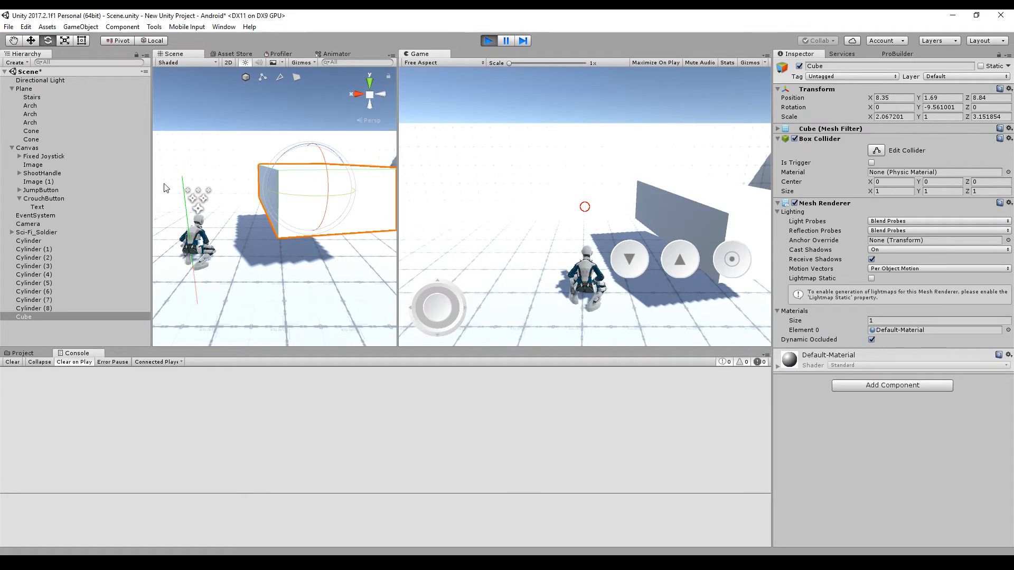
left_click(37, 232)
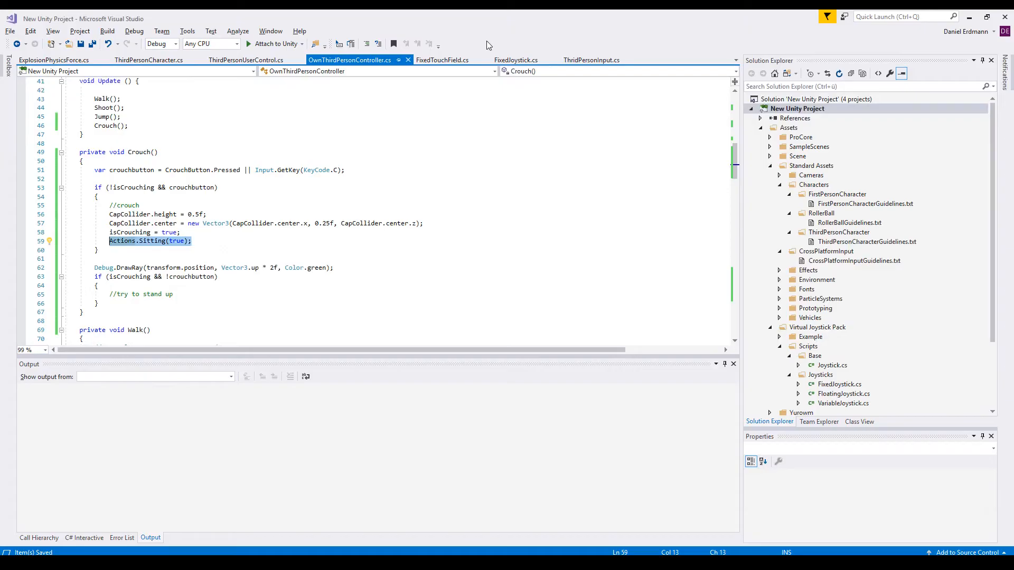
Add 'var cantStandUp = Physics.Raycast(transform.position, Vector3.up, 2f);' under the '//try to stand up' comment.
left_click(192, 241)
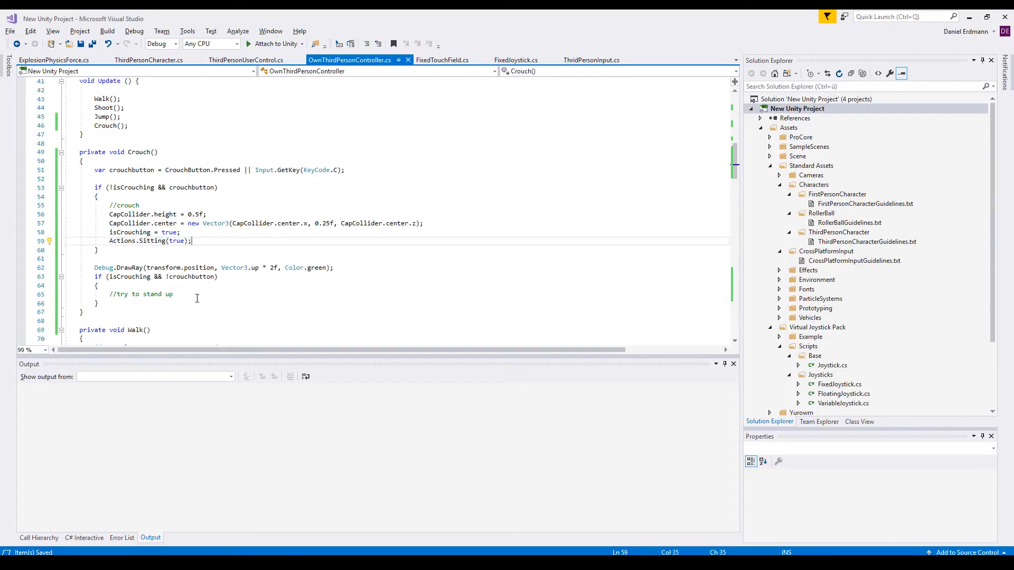
left_click(172, 294)
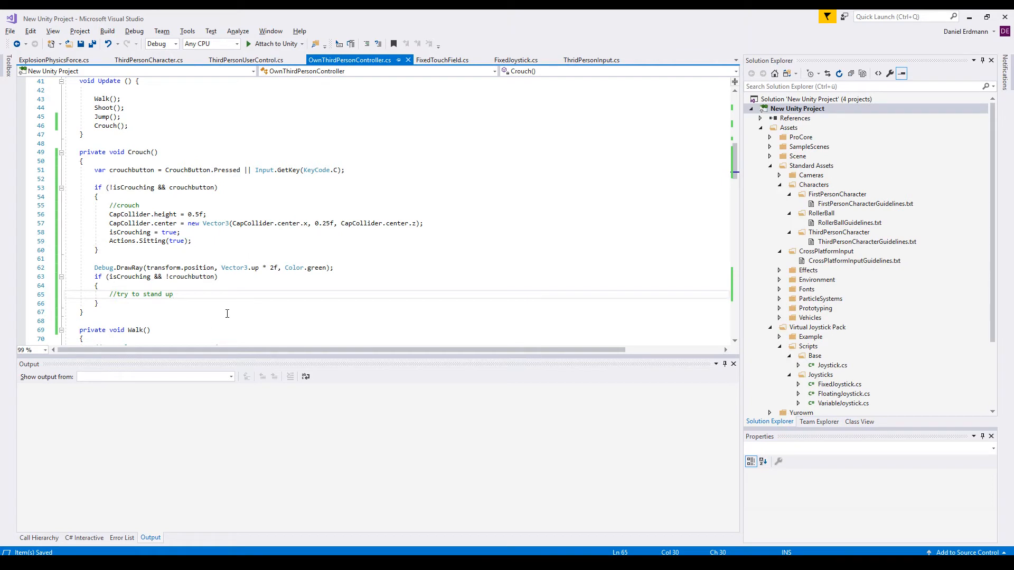
double_click(129, 277)
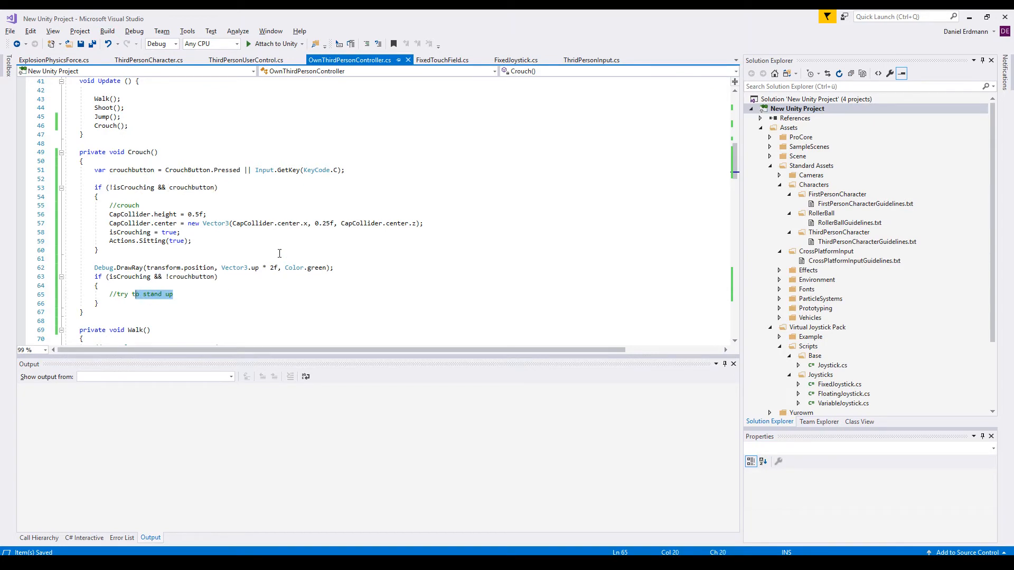
type("var cantStandUp = Physics.Raycast(transform.position, Vector3.up, 2f);")
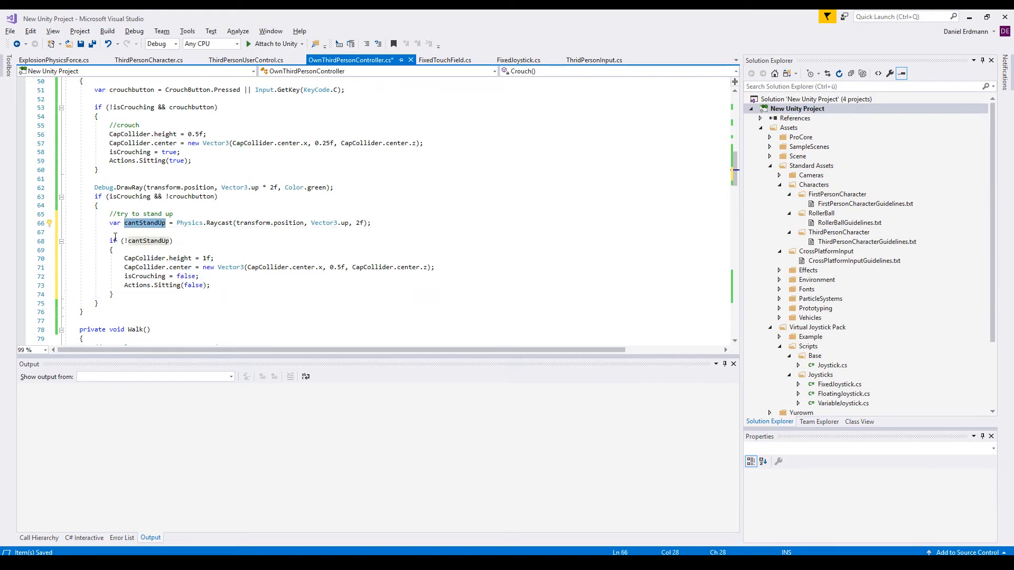
mouse_move(128, 241)
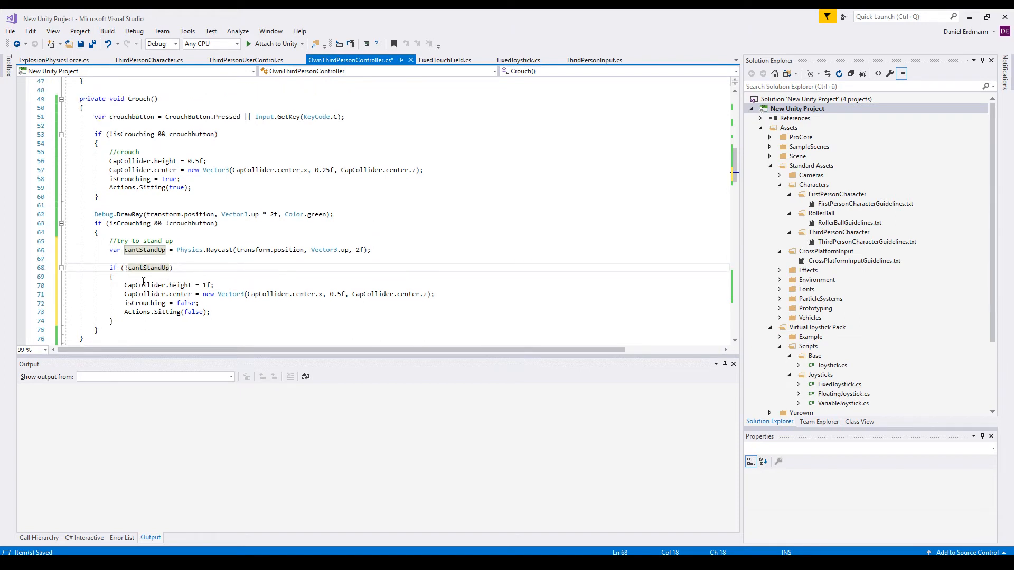
mouse_move(128, 268)
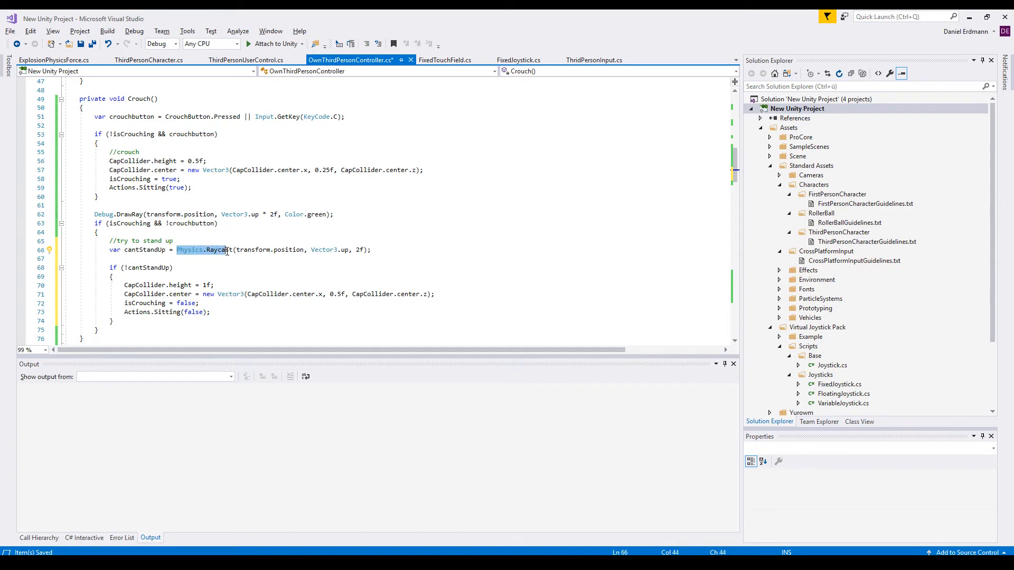
mouse_move(253, 249)
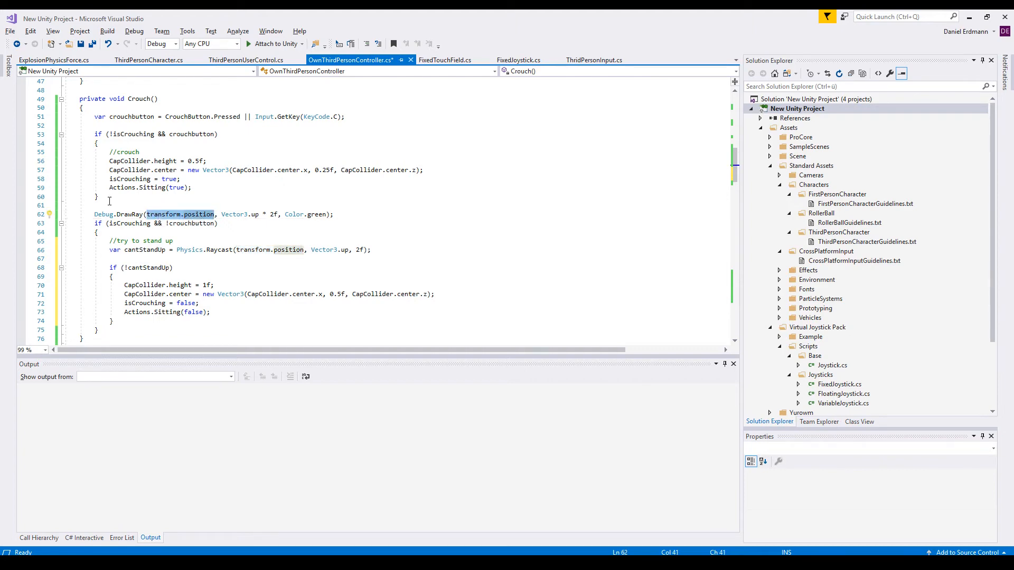
Review the ray origin, the height reset to 1f and isCrouching assignments in the stand-up branch.
double_click(331, 251)
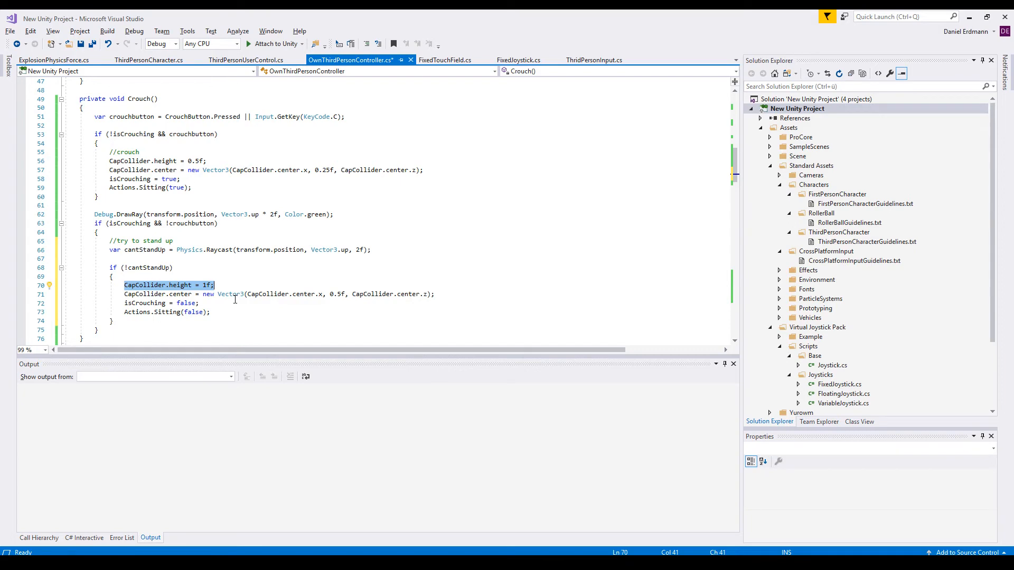
left_click(208, 160)
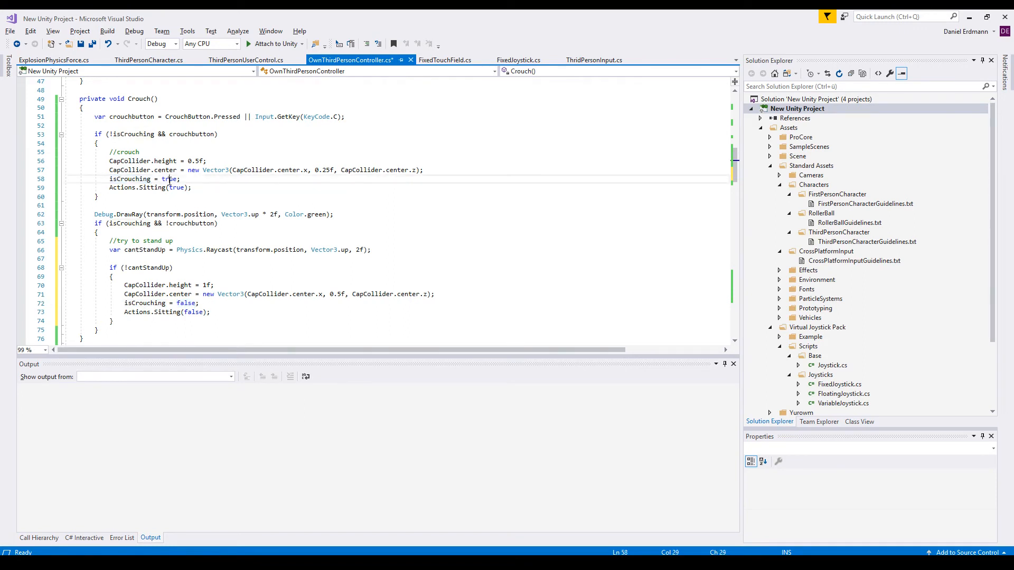
double_click(163, 312)
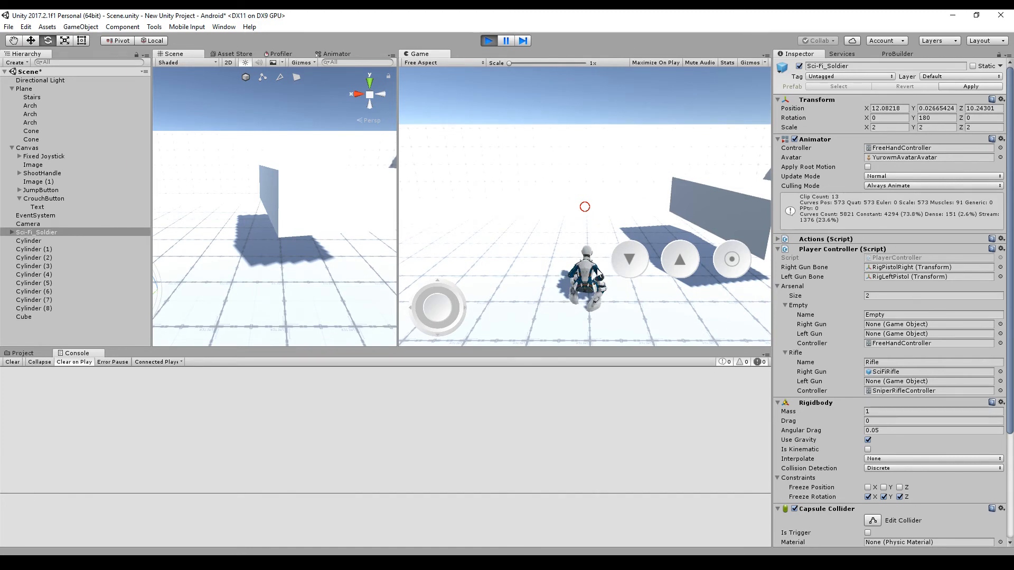
mouse_move(466, 323)
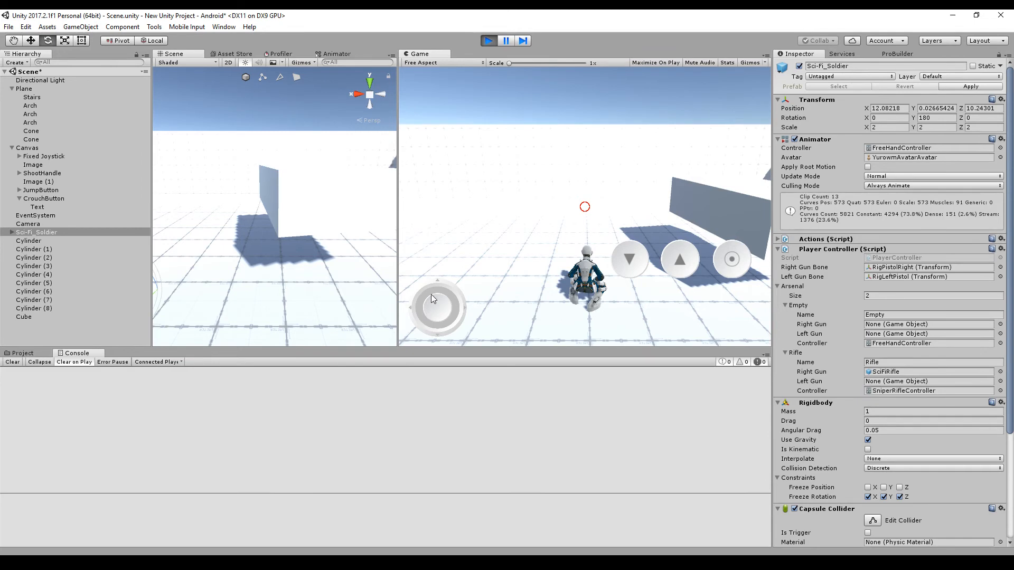
mouse_move(443, 309)
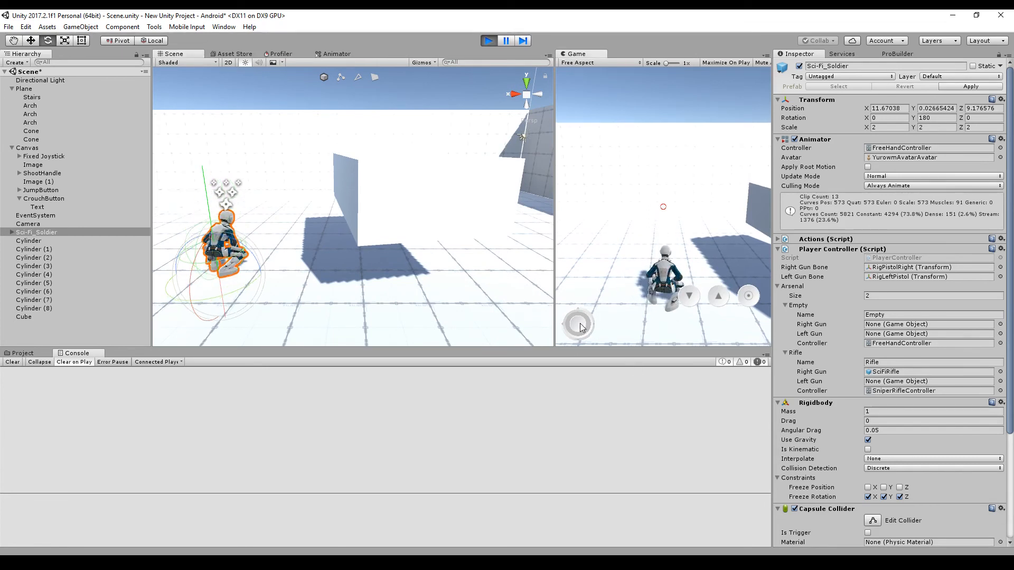
mouse_move(212, 219)
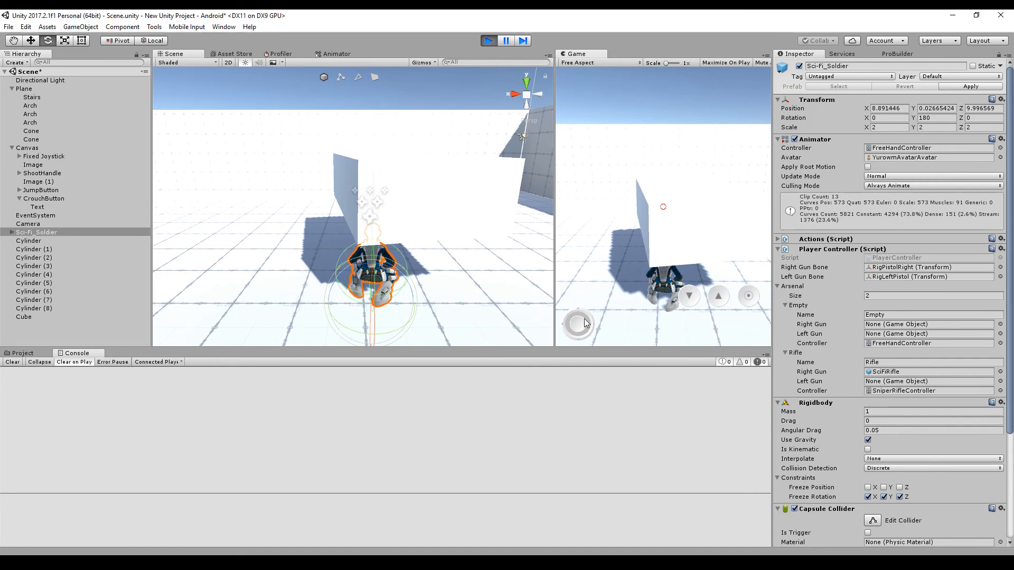
Stop Play mode after checking the crouched soldier stays down while moving under the low wall.
left_click(488, 40)
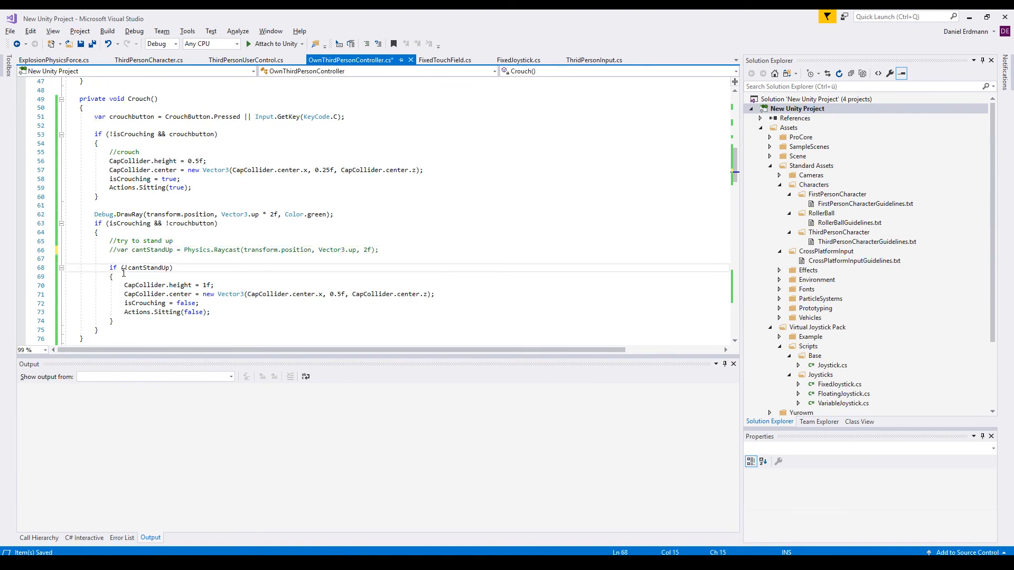
Prefix the cantStandUp Physics.Raycast line with // to disable it.
type("//")
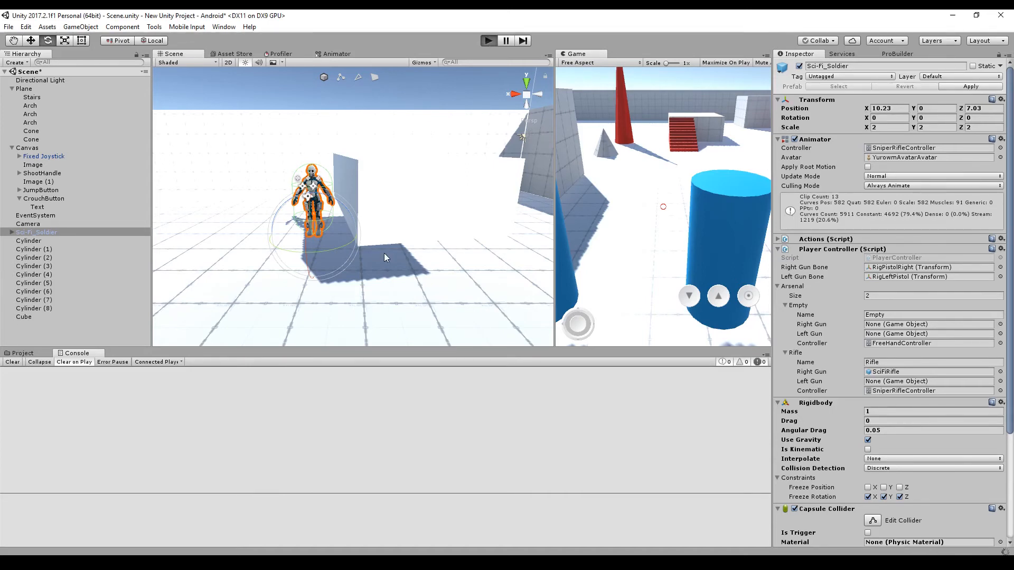
mouse_move(540, 235)
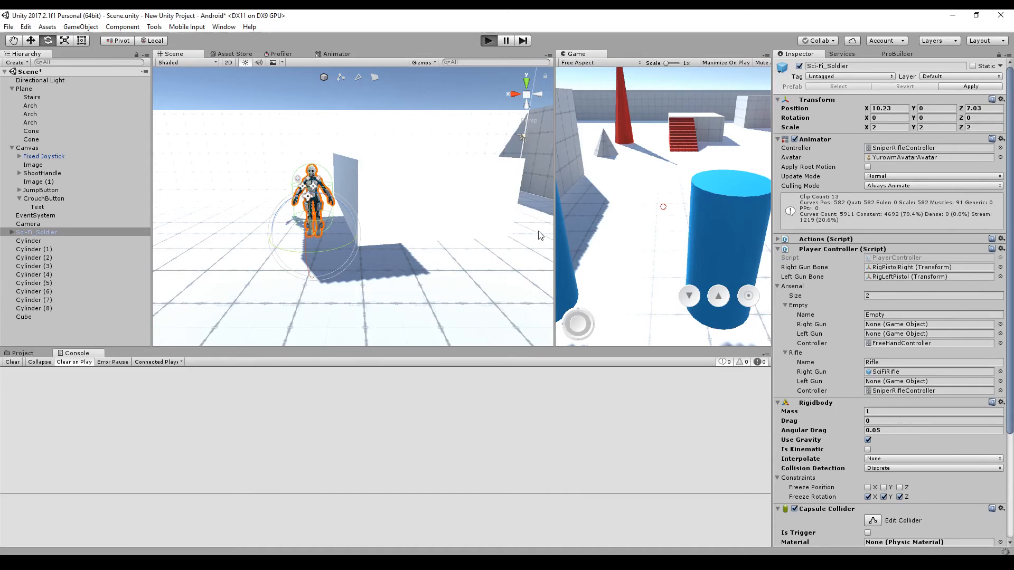